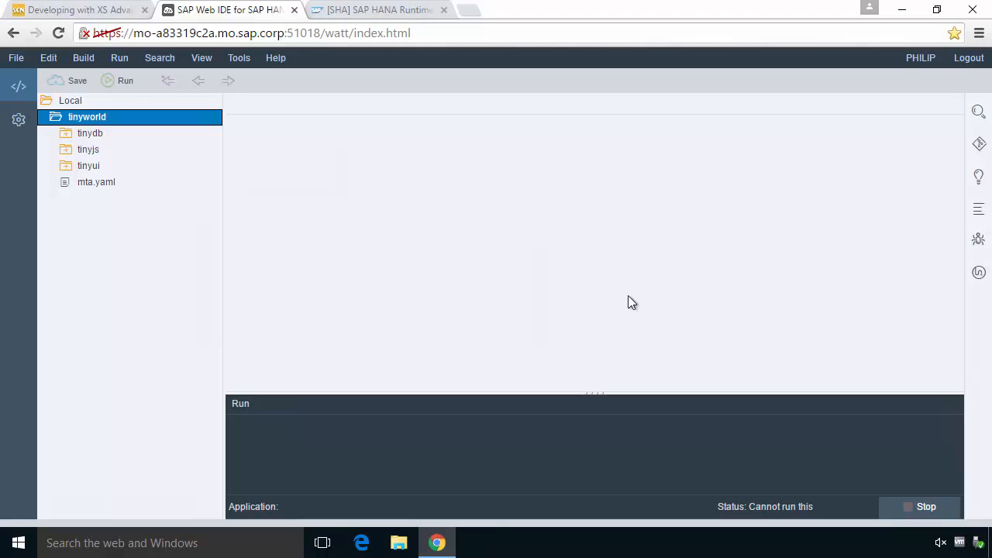
pyautogui.moveTo(77, 159)
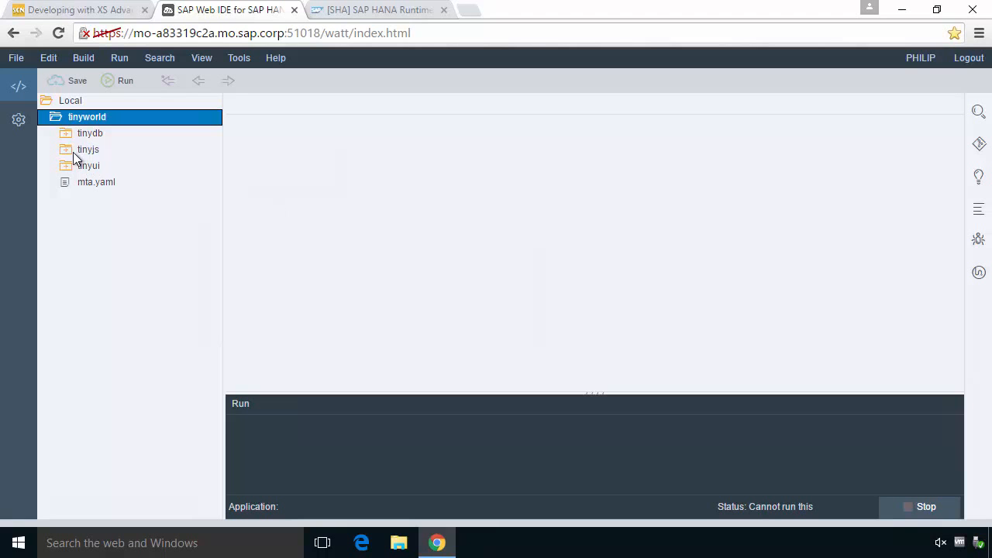
pyautogui.moveTo(90, 127)
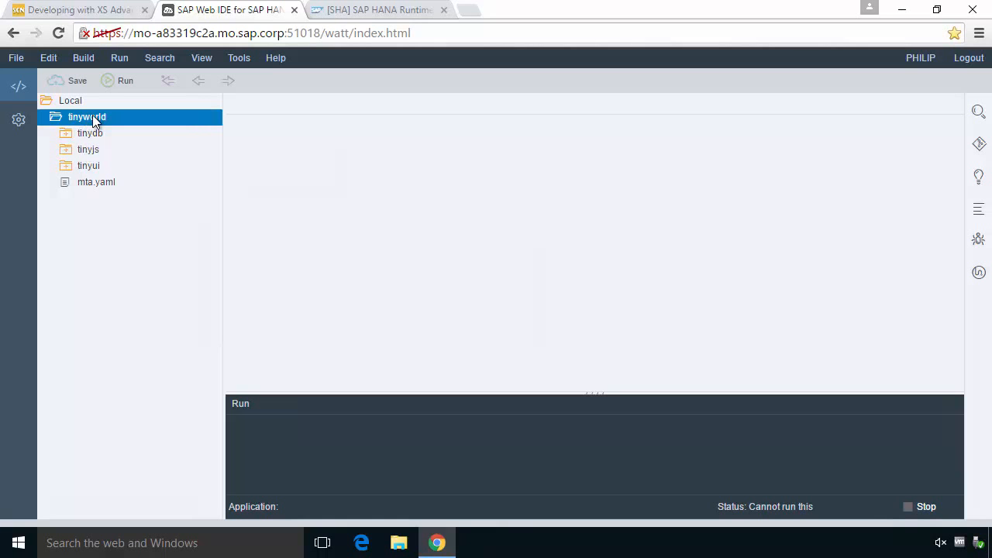
# Open the tinyworld project's context menu to add a Node.js module
pyautogui.rightClick(87, 116)
pyautogui.write('xxxx')
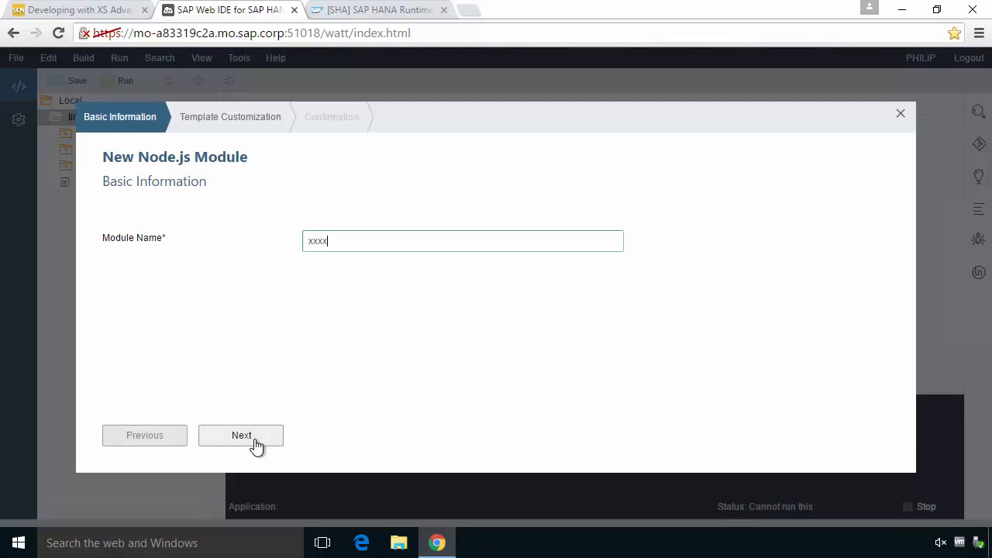
# Enable XSJS support in the module wizard, then exit the wizard without creating it
pyautogui.click(241, 435)
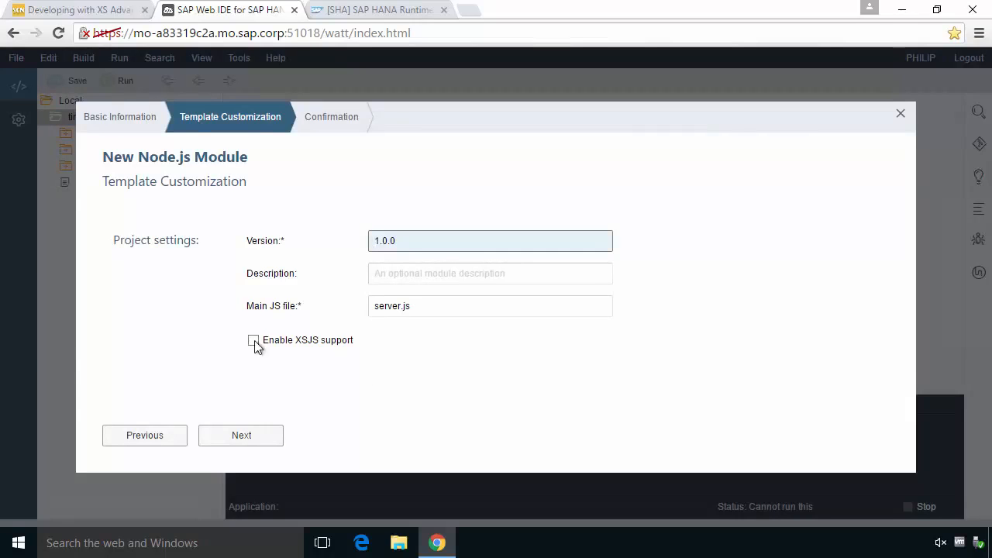
pyautogui.click(252, 340)
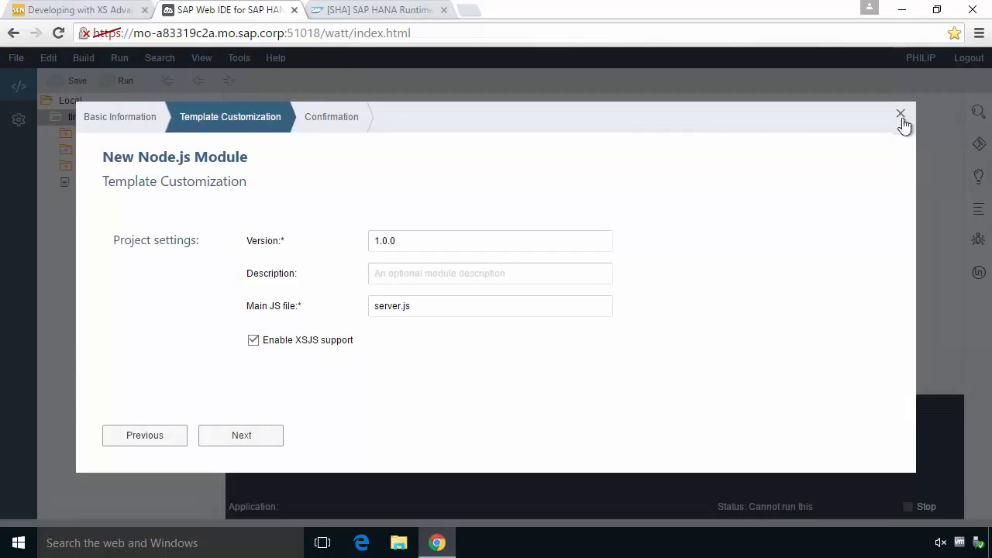
pyautogui.click(900, 113)
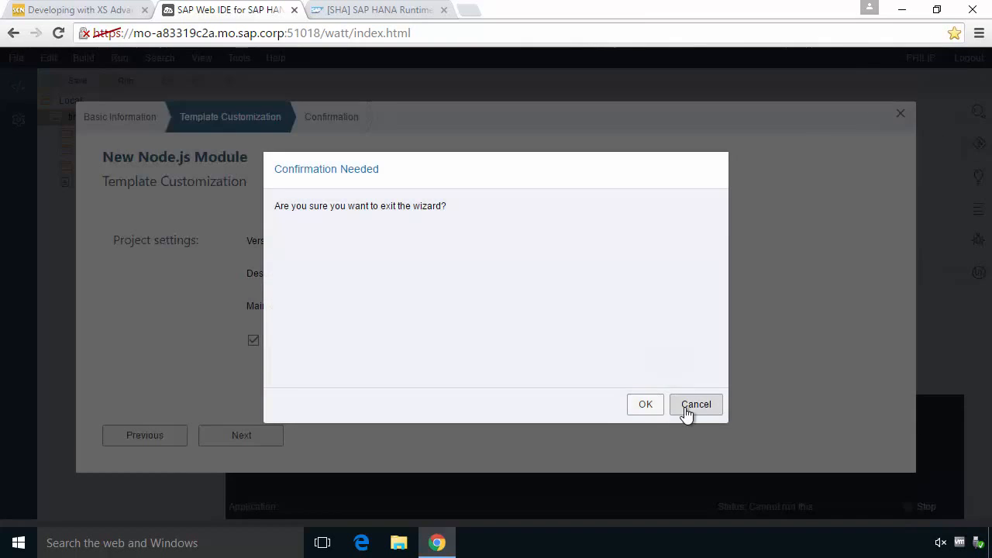
pyautogui.click(696, 404)
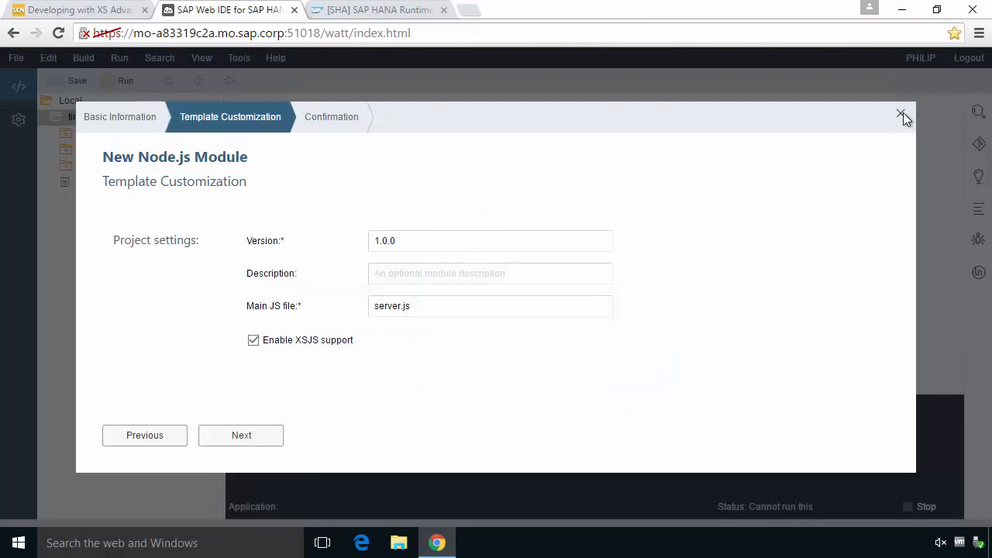
pyautogui.click(900, 113)
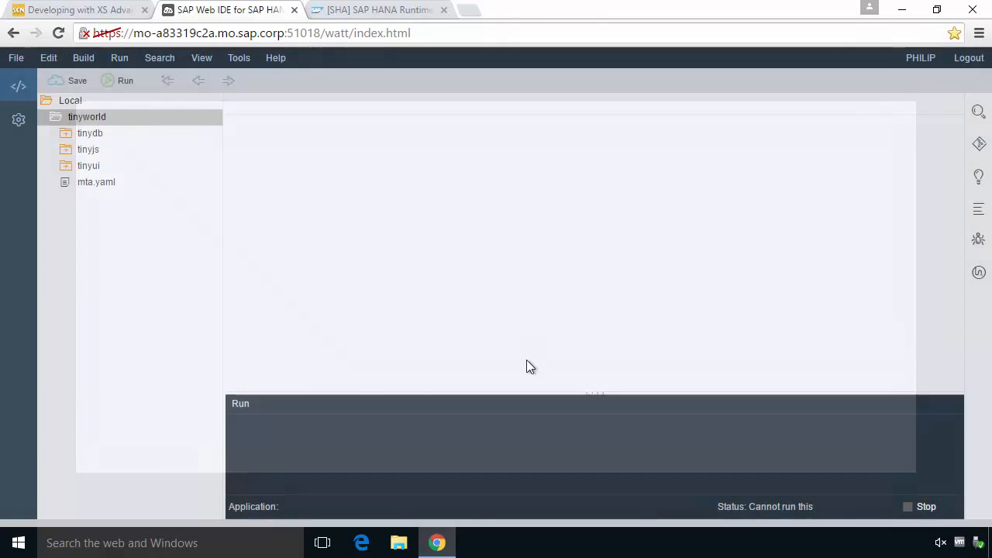
# Expand tinyjs and its lib folder, then bring up lib's context menu
pyautogui.click(87, 117)
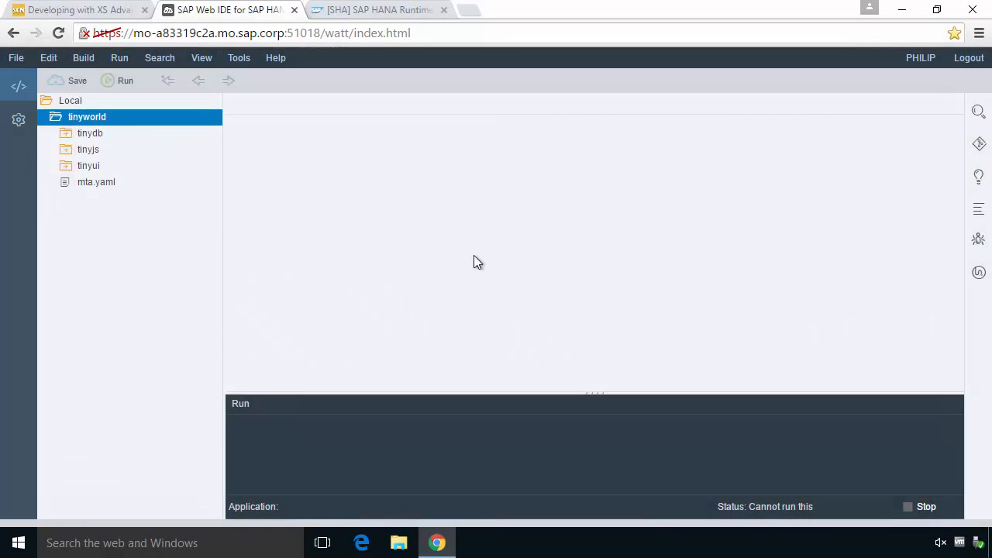
pyautogui.moveTo(455, 258)
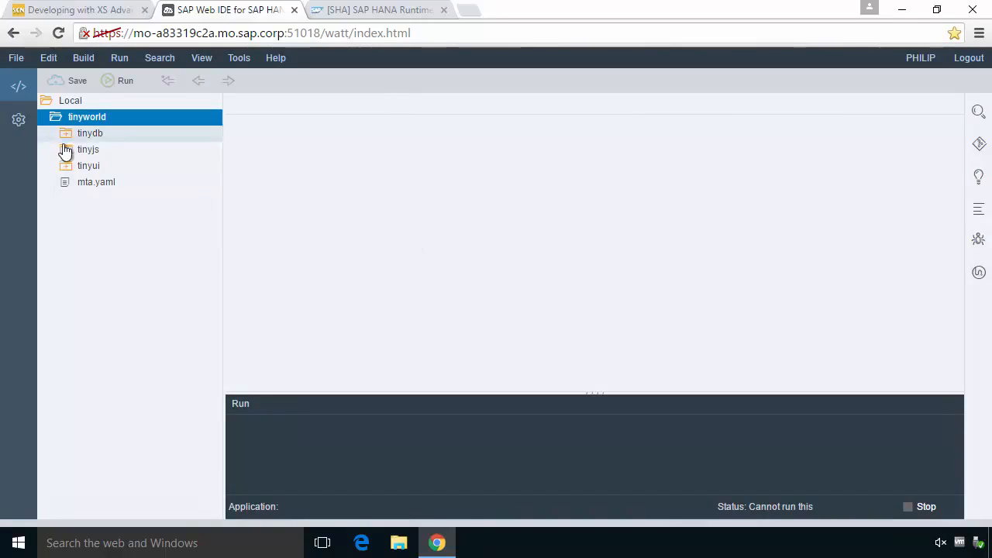
pyautogui.click(66, 149)
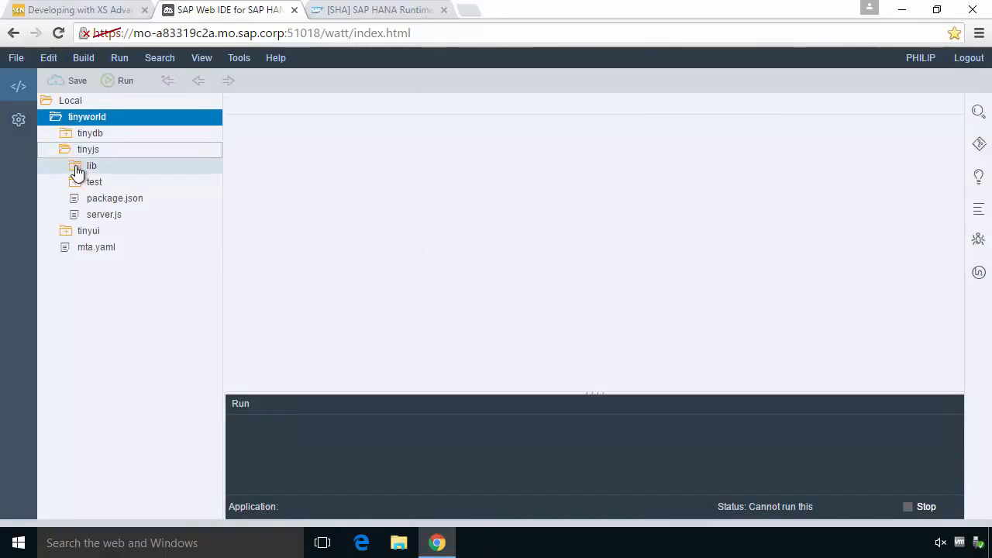
pyautogui.click(75, 165)
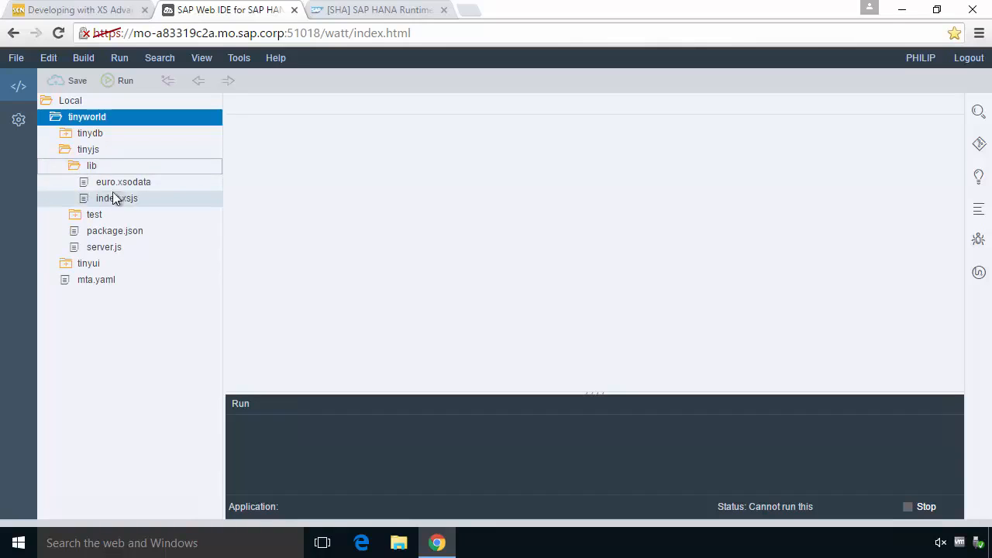
pyautogui.moveTo(124, 200)
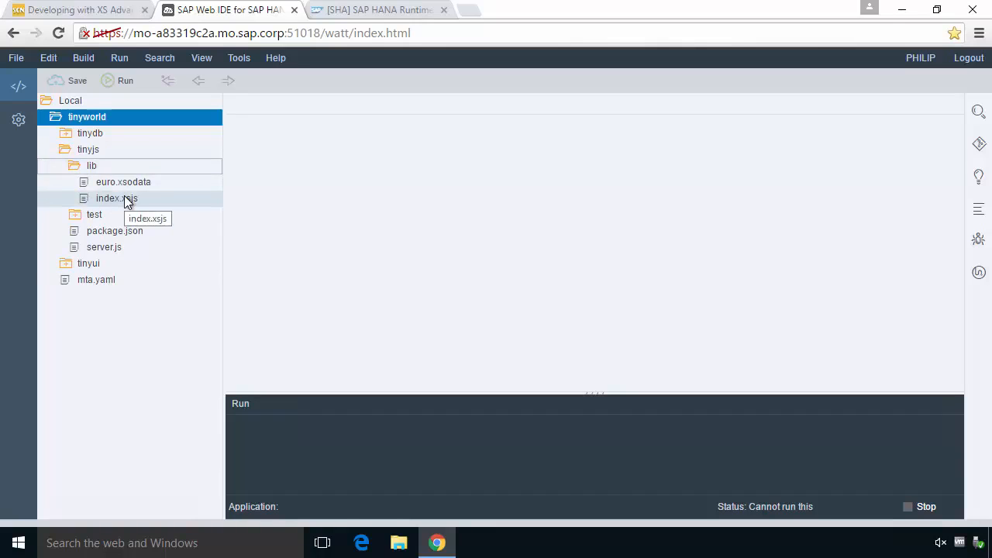
pyautogui.moveTo(121, 184)
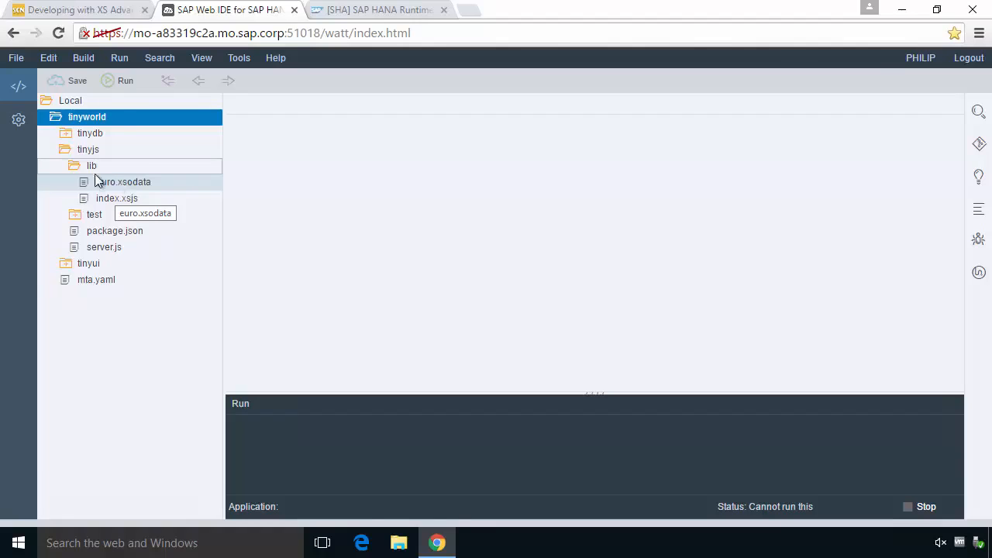
pyautogui.click(92, 165)
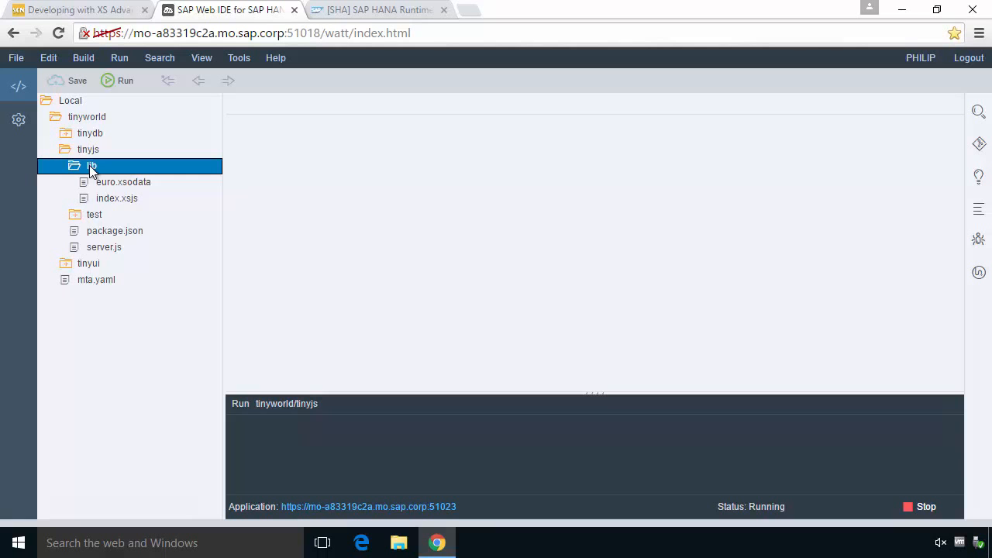
pyautogui.rightClick(91, 165)
pyautogui.write('country')
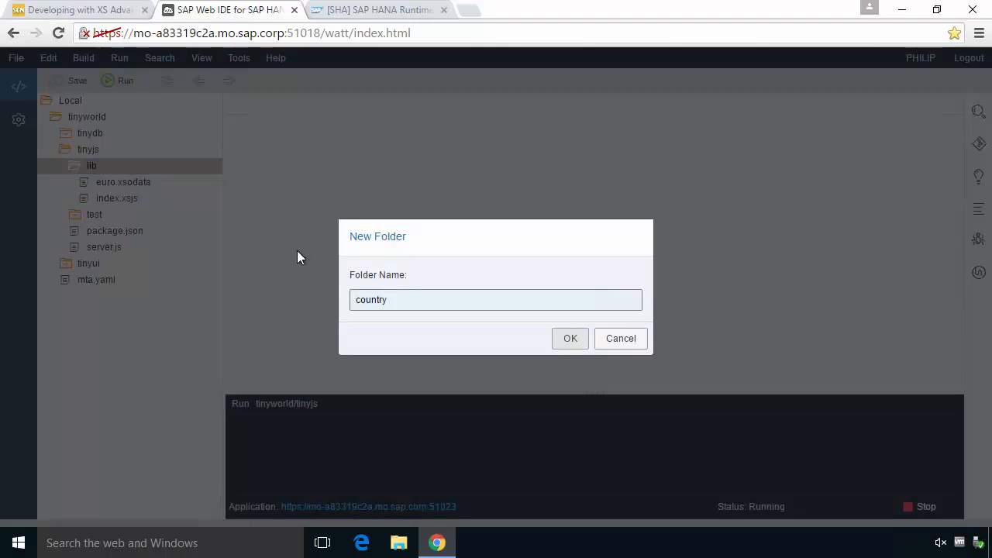
pyautogui.moveTo(570, 339)
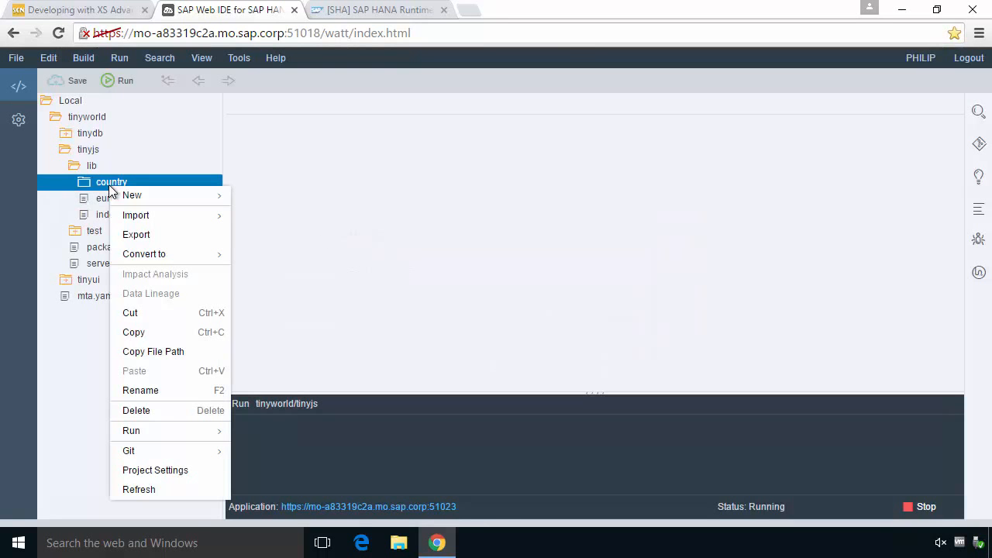
pyautogui.moveTo(133, 194)
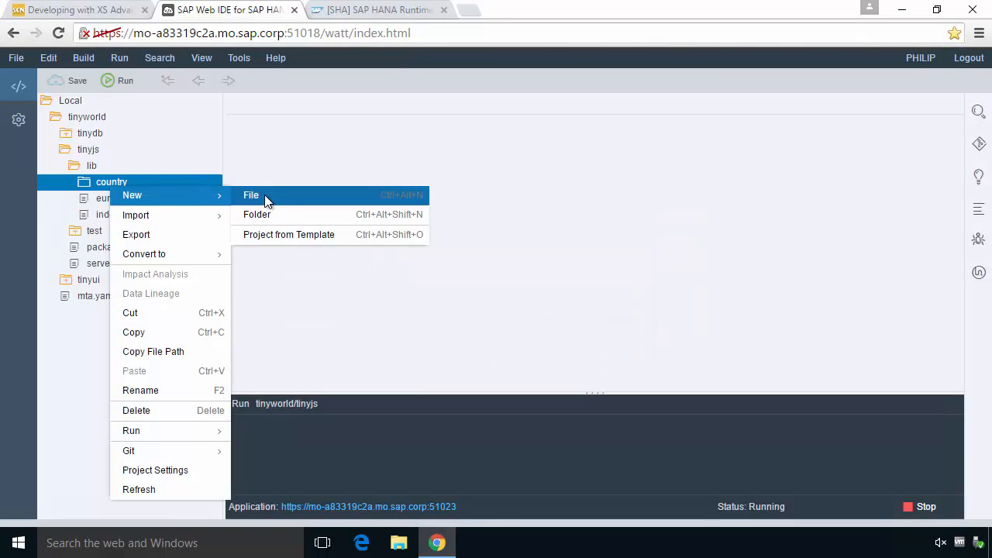
# Create the file country.xsjs inside the new country folder
pyautogui.click(250, 195)
pyautogui.write('country.xs')
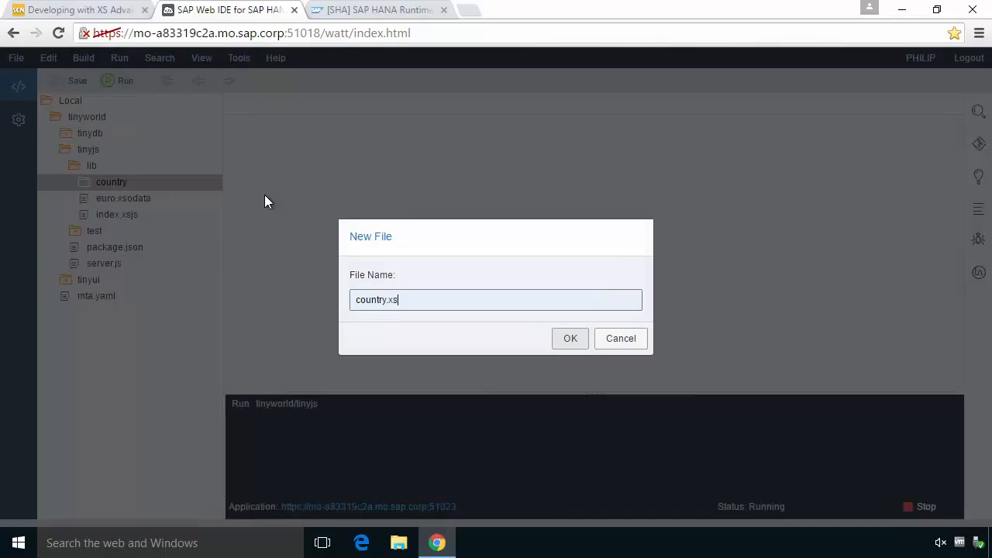
pyautogui.write('js')
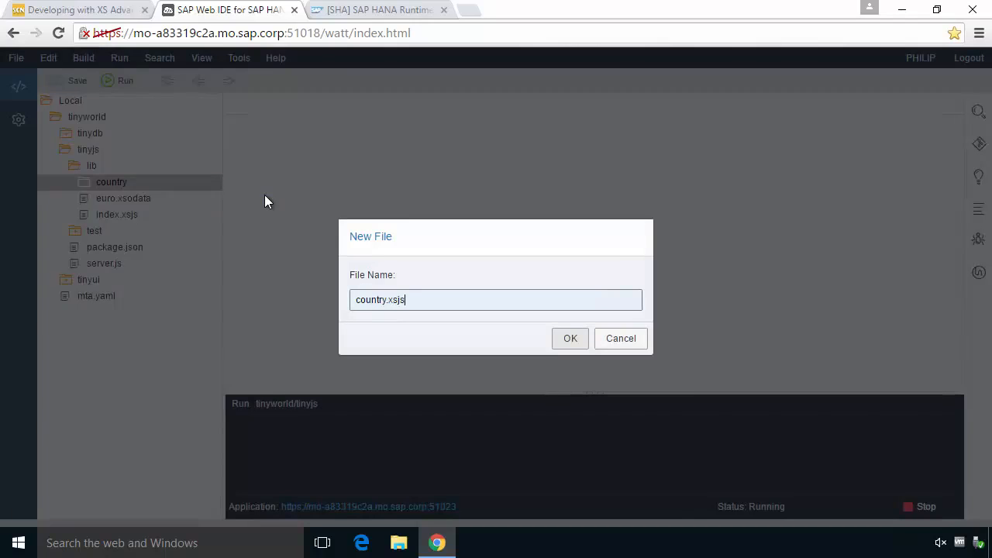
pyautogui.click(571, 338)
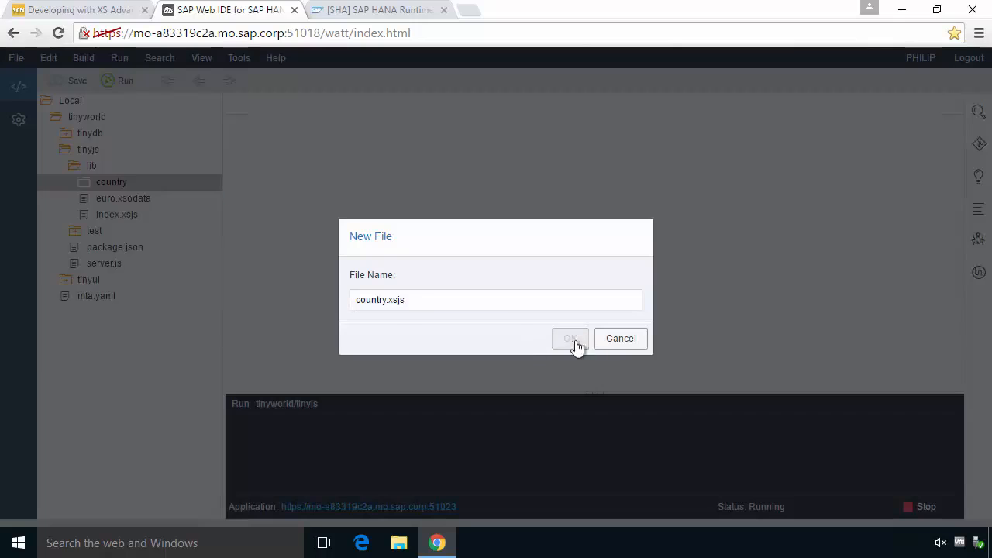
pyautogui.click(571, 338)
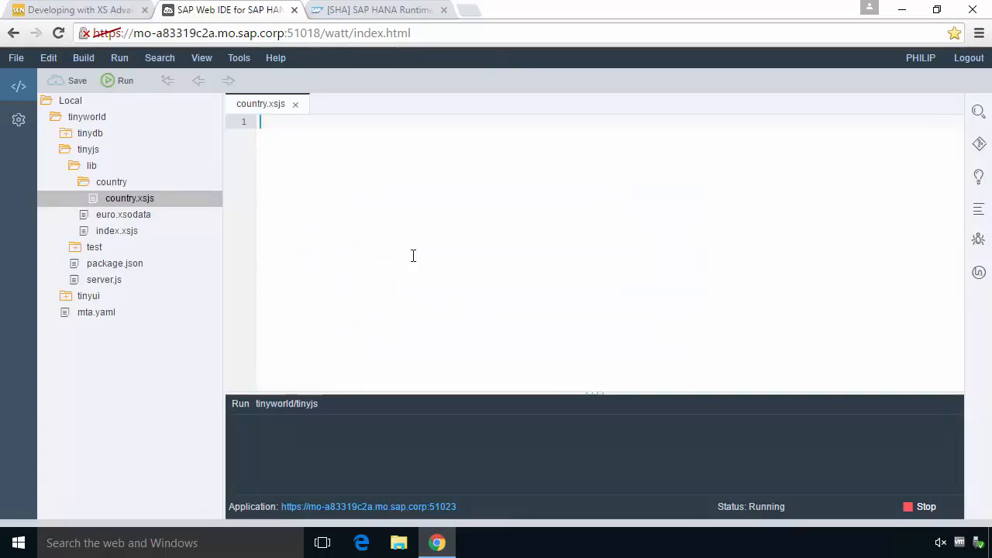
pyautogui.moveTo(599, 394)
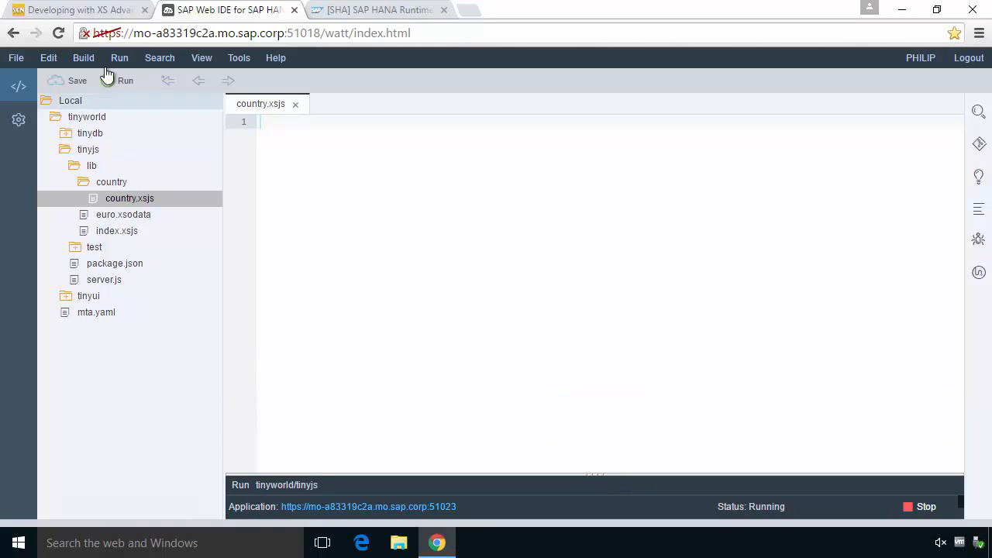
# Switch to the tutorial blog and scroll to the saveCountry code listing
pyautogui.click(78, 14)
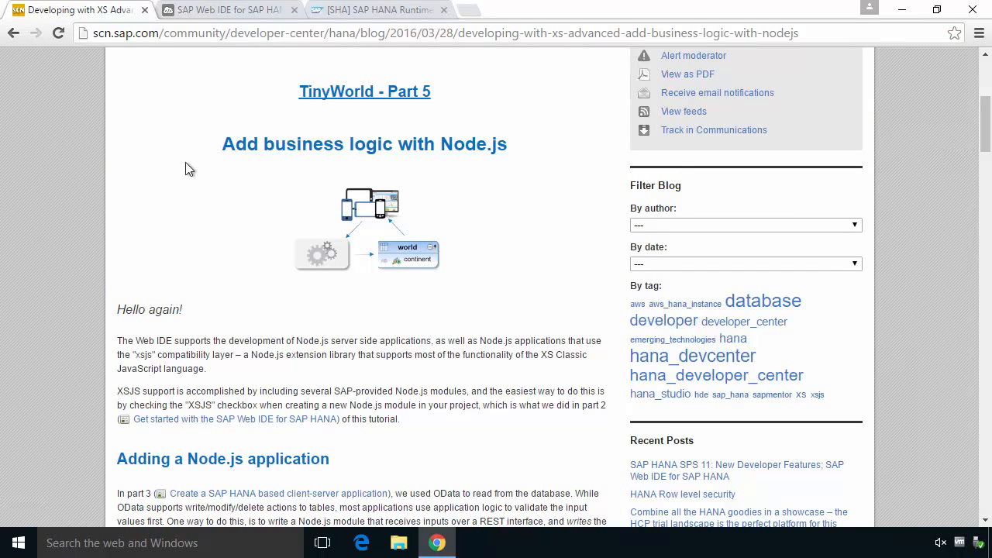
pyautogui.moveTo(570, 235)
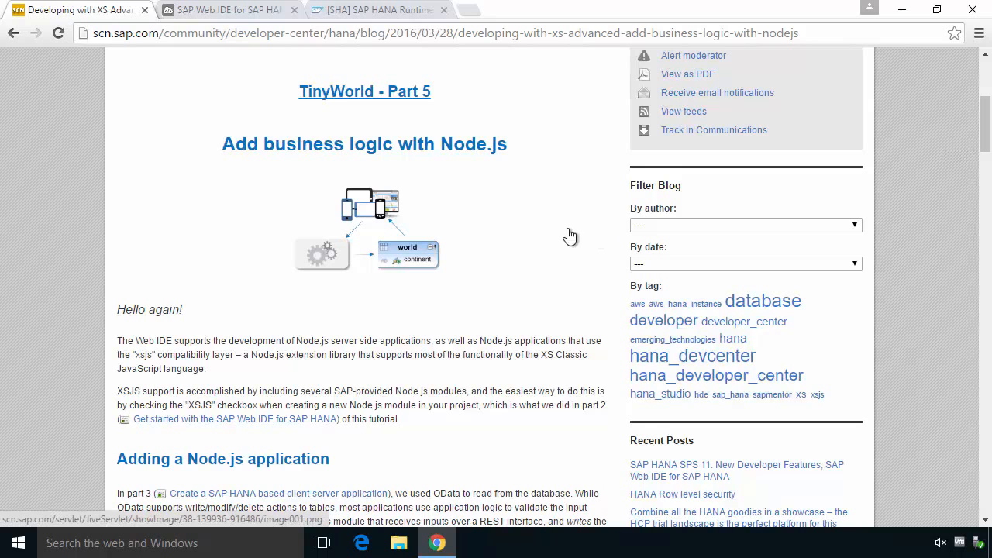
pyautogui.moveTo(575, 210)
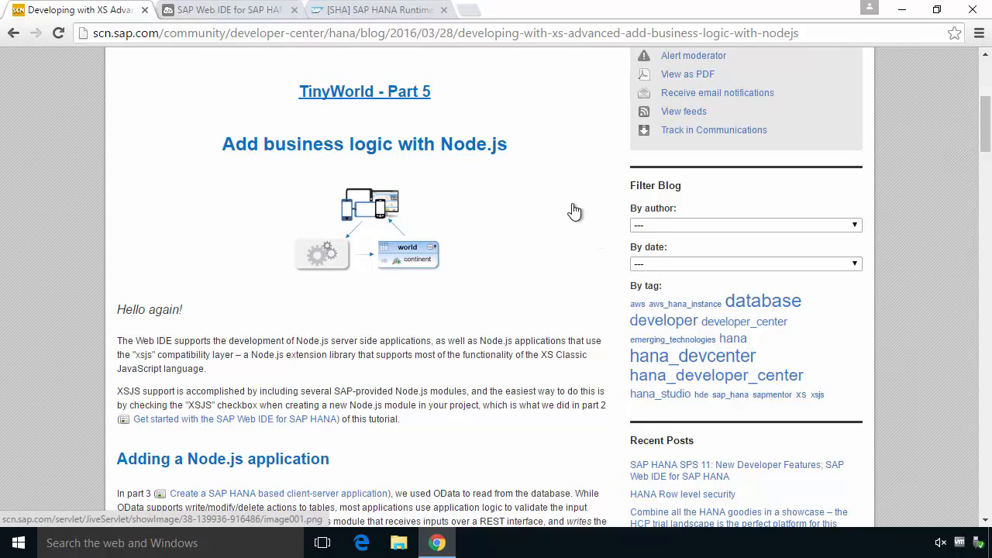
pyautogui.scroll(-3)
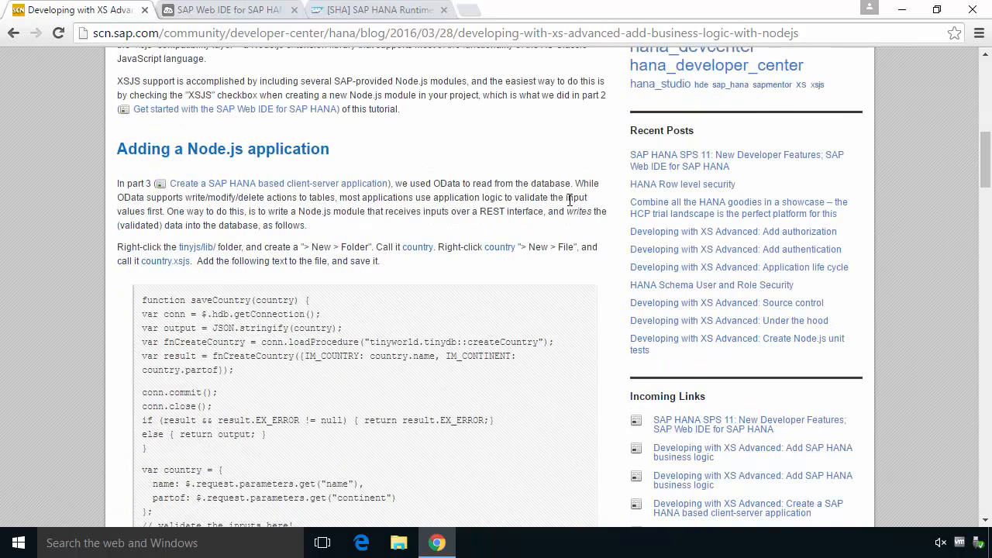
pyautogui.scroll(-3)
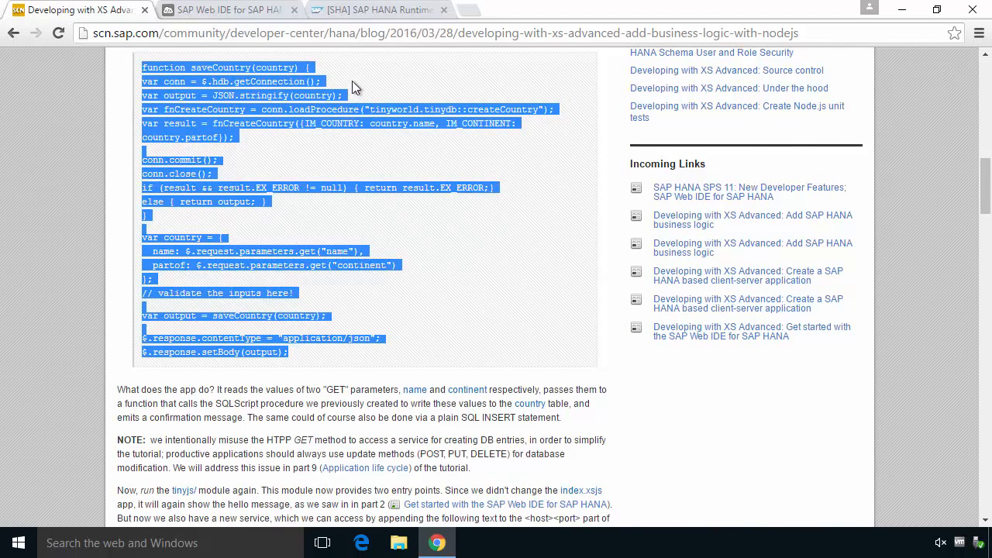
pyautogui.click(217, 10)
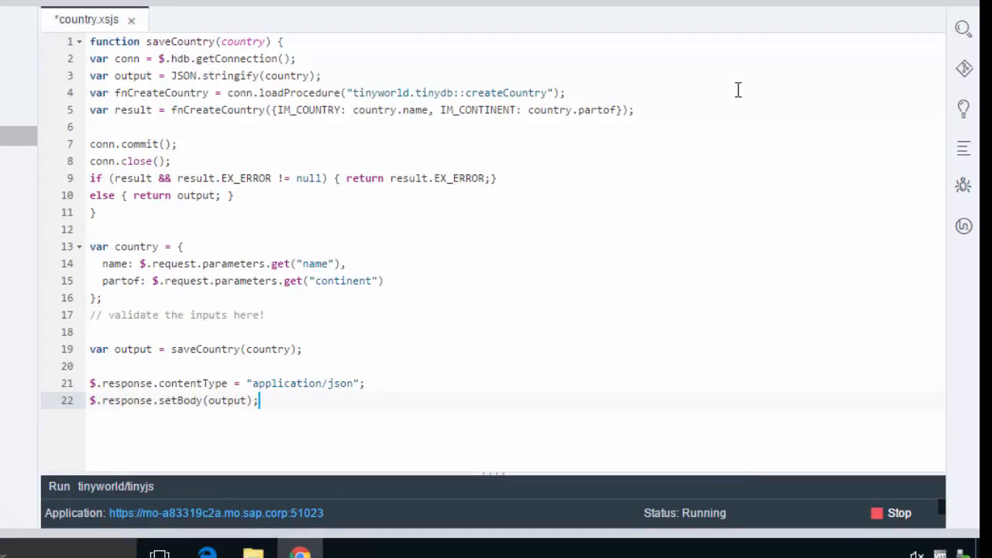
pyautogui.moveTo(312, 264)
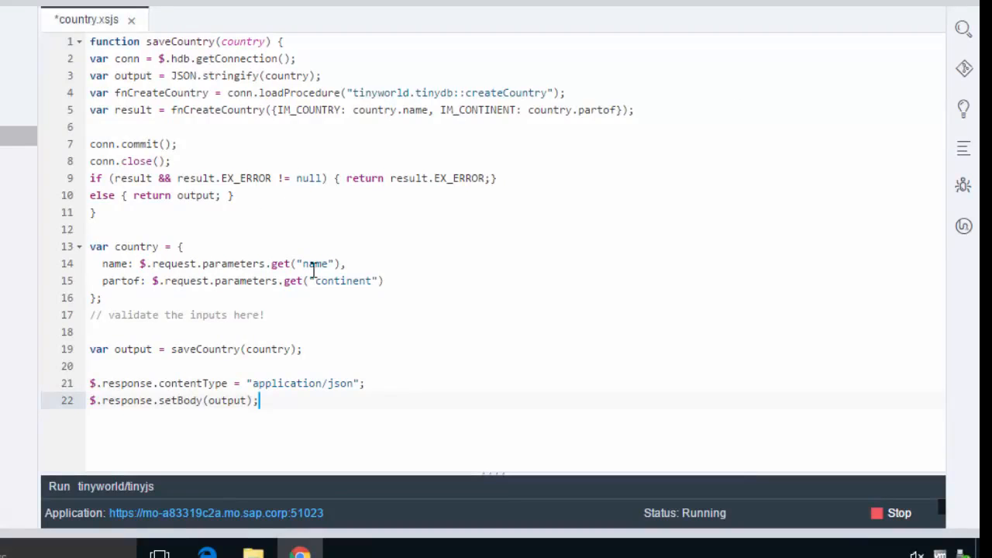
pyautogui.moveTo(413, 280)
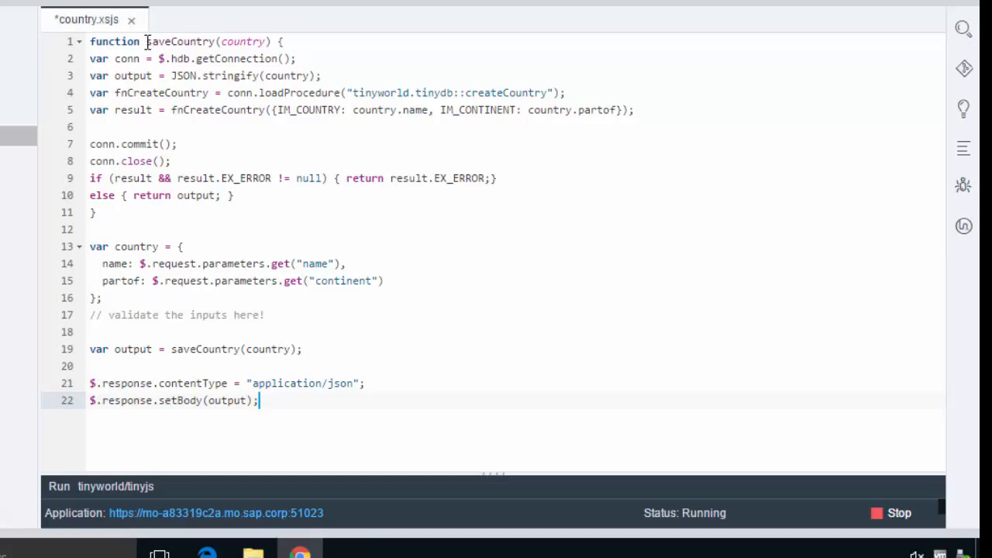
pyautogui.moveTo(207, 44)
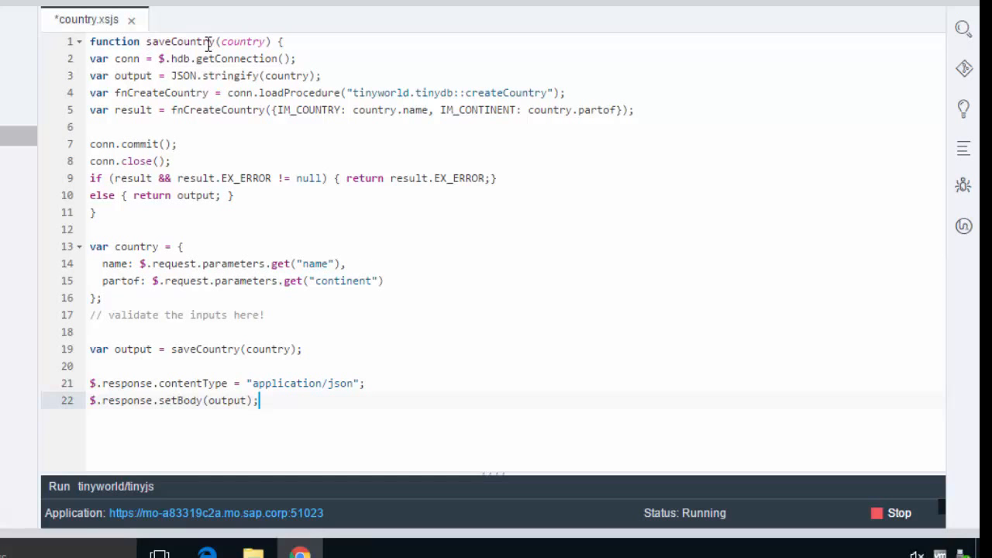
pyautogui.moveTo(223, 224)
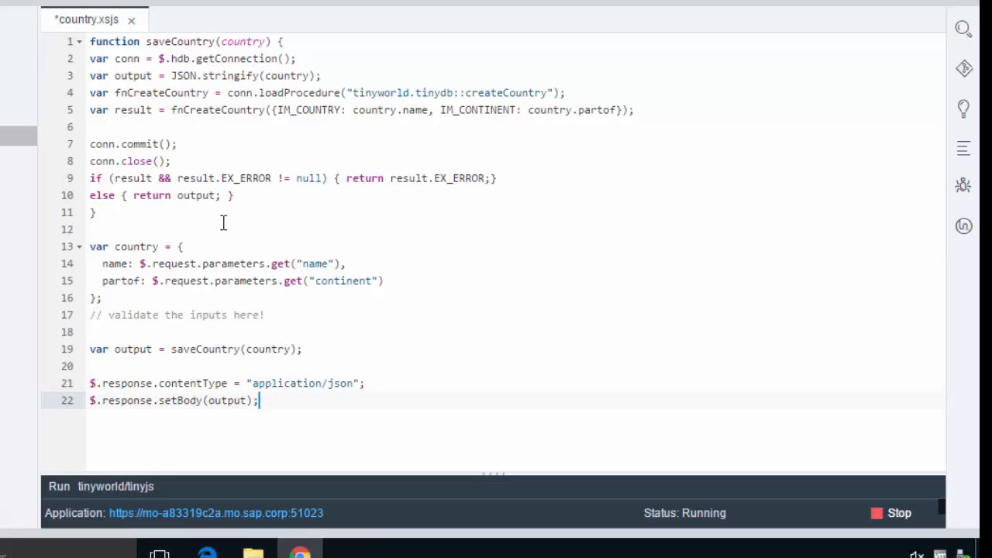
pyautogui.moveTo(254, 239)
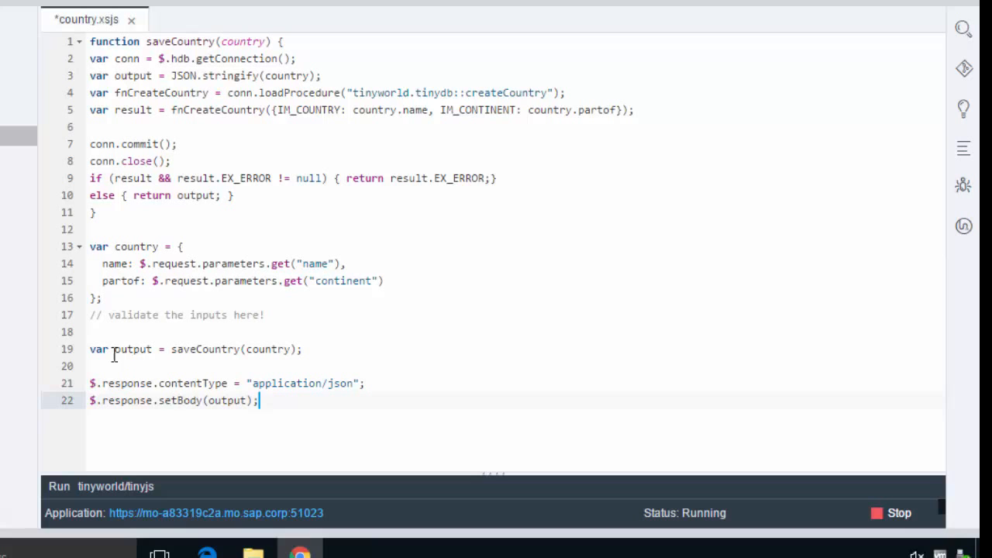
pyautogui.moveTo(243, 349)
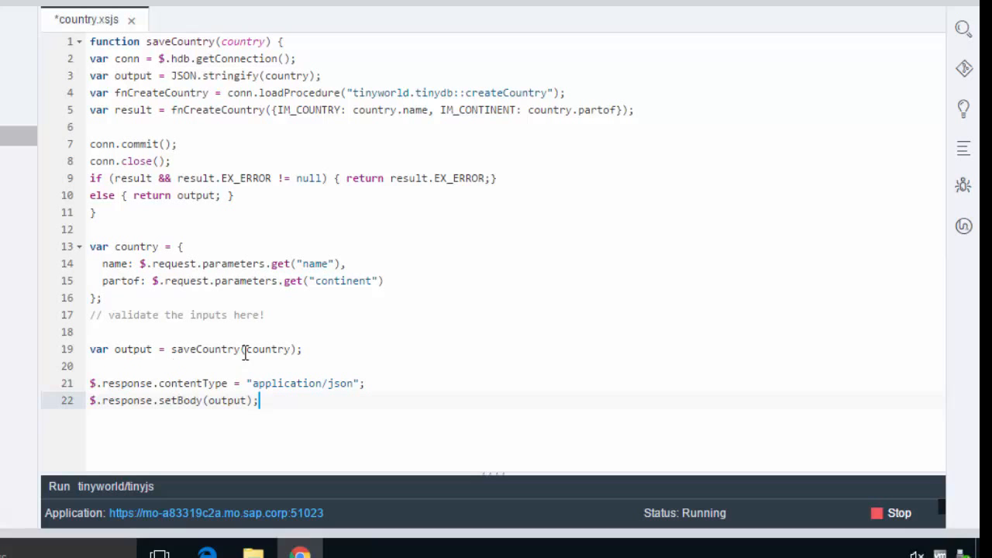
pyautogui.moveTo(252, 239)
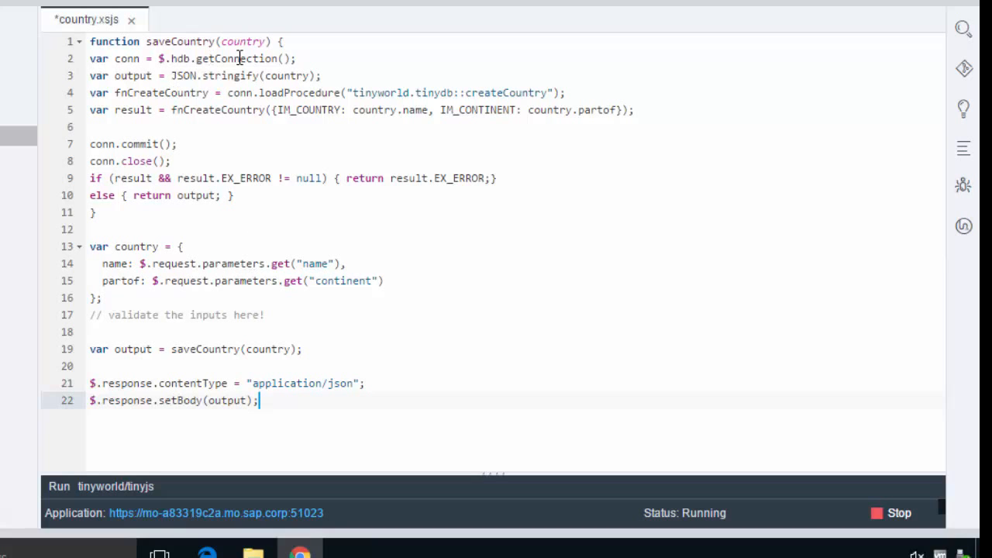
pyautogui.moveTo(358, 59)
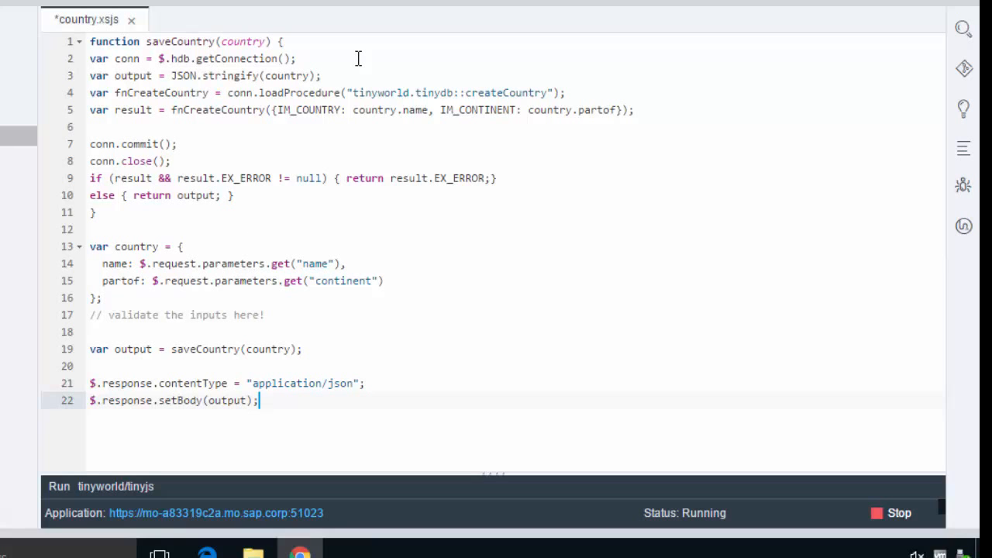
pyautogui.moveTo(200, 58)
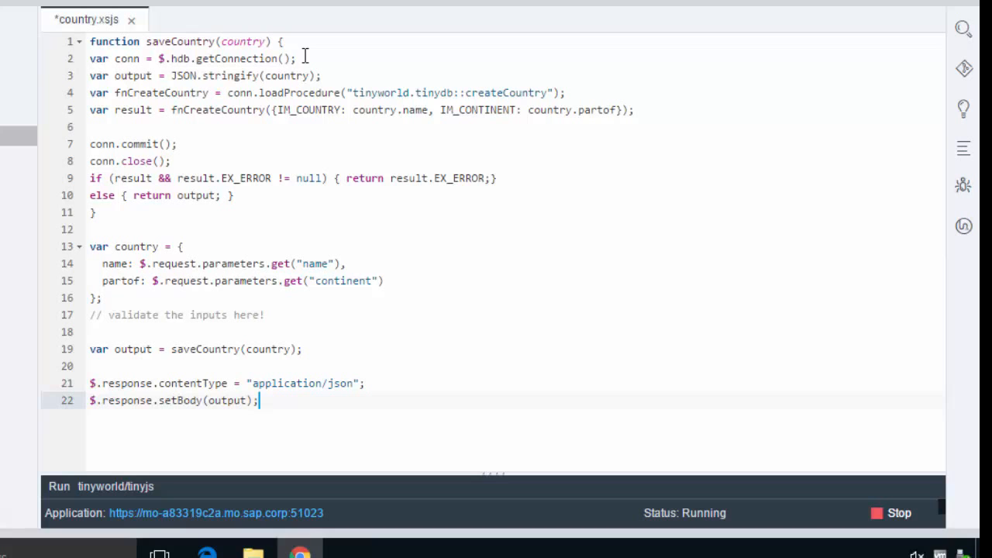
pyautogui.moveTo(251, 92)
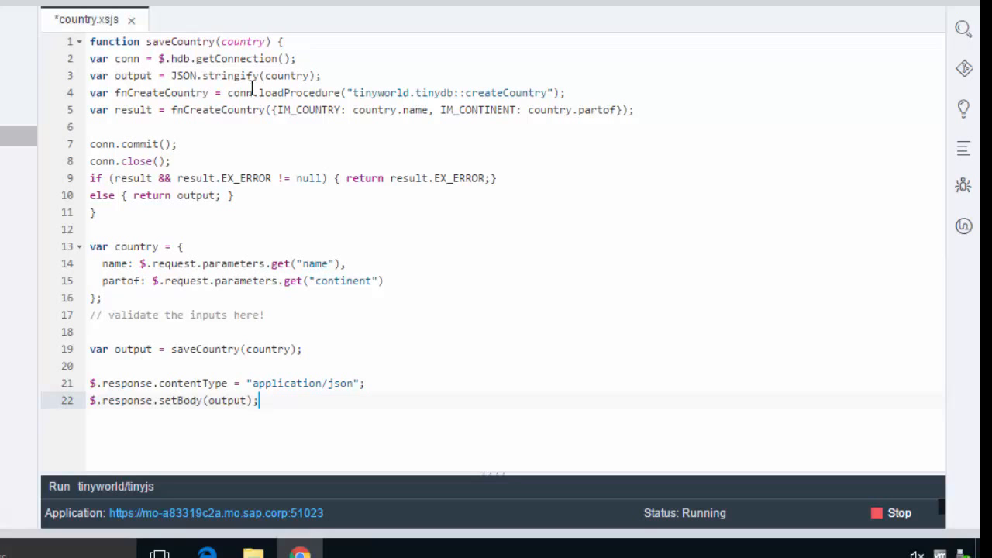
pyautogui.moveTo(381, 87)
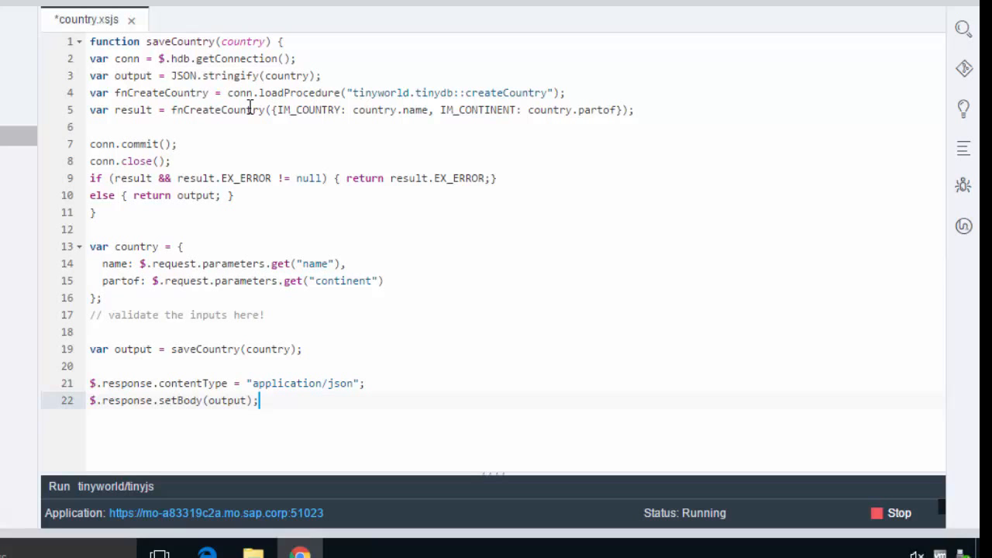
pyautogui.moveTo(562, 114)
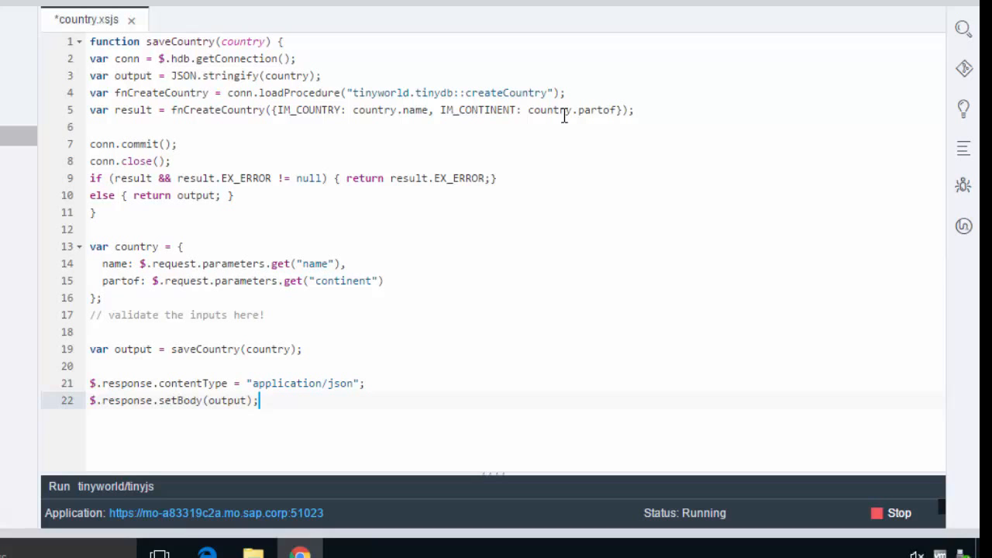
pyautogui.moveTo(158, 161)
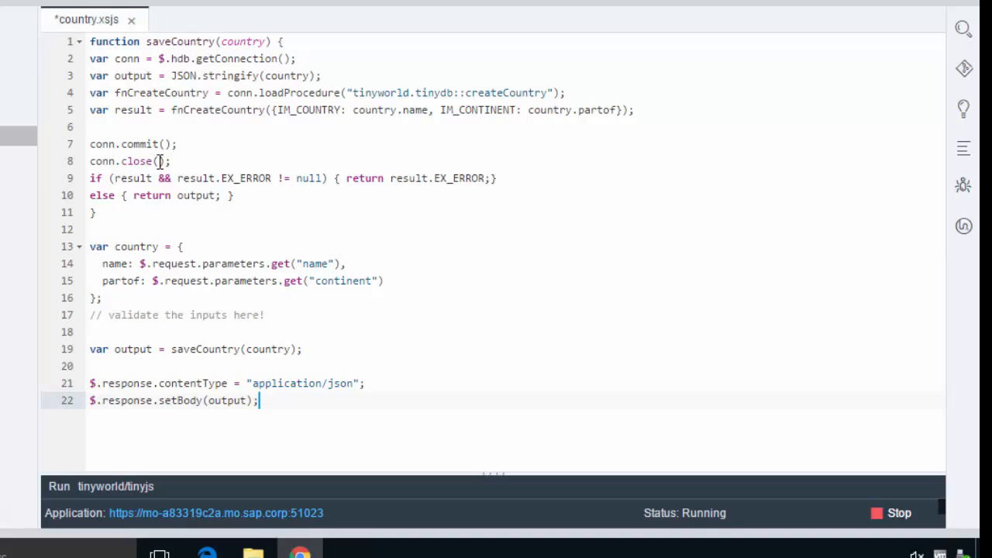
pyautogui.moveTo(228, 373)
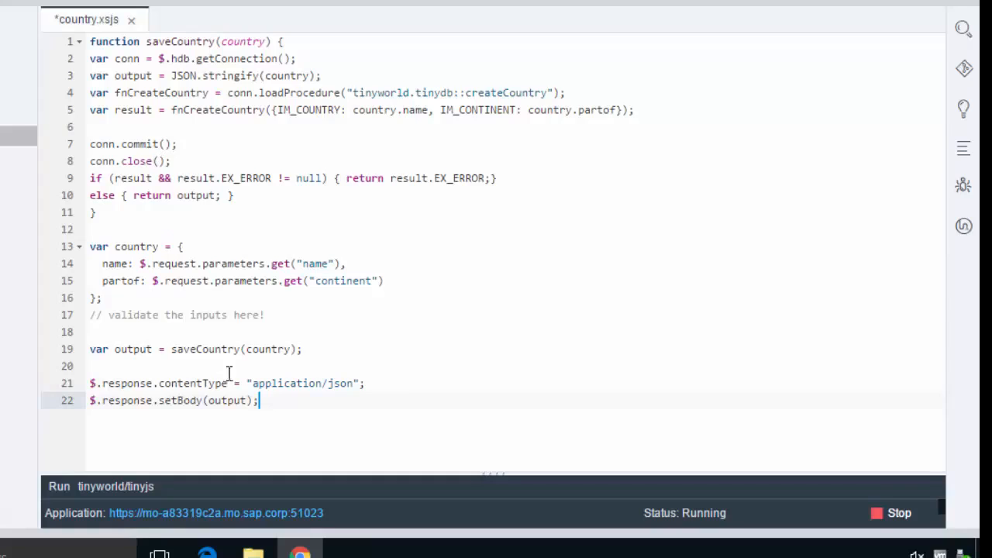
pyautogui.moveTo(384, 393)
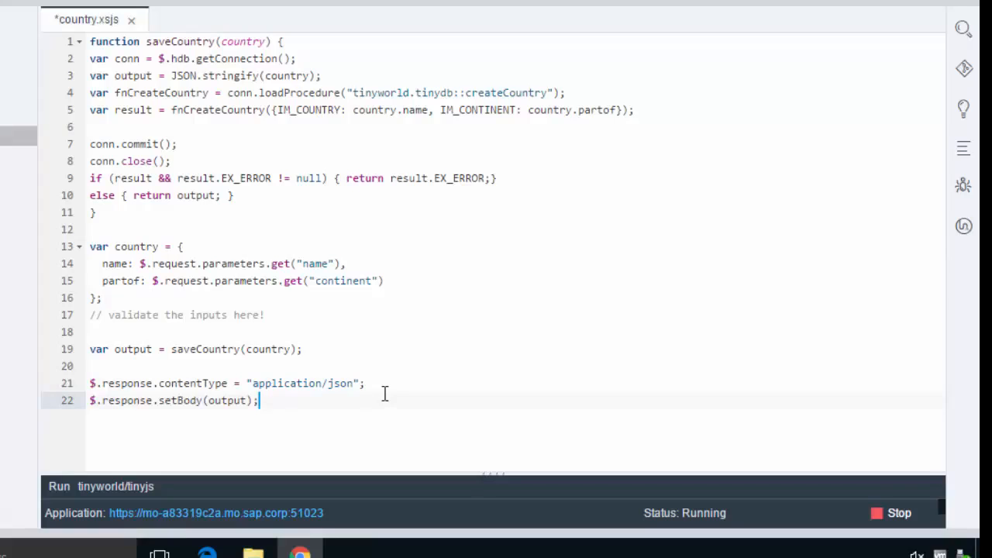
pyautogui.moveTo(399, 328)
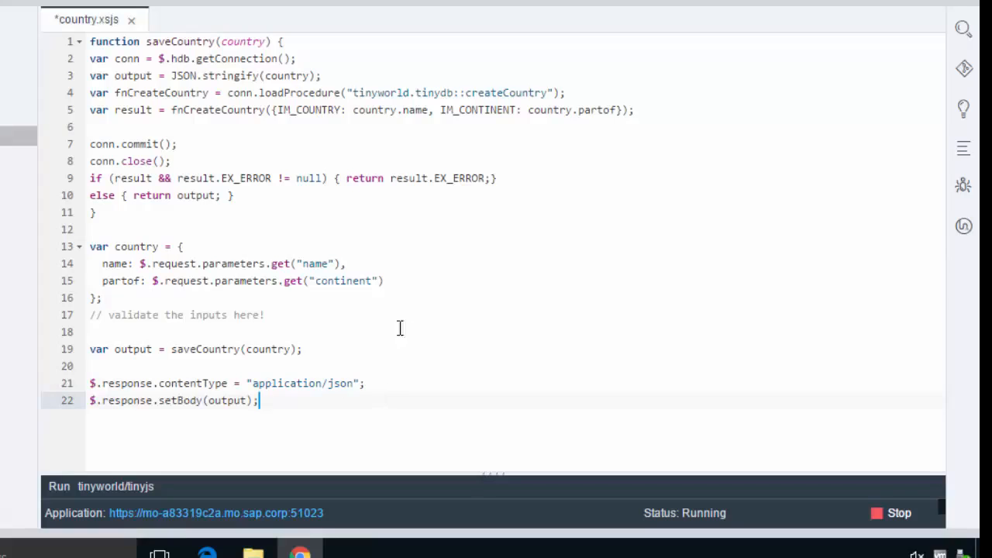
pyautogui.moveTo(422, 292)
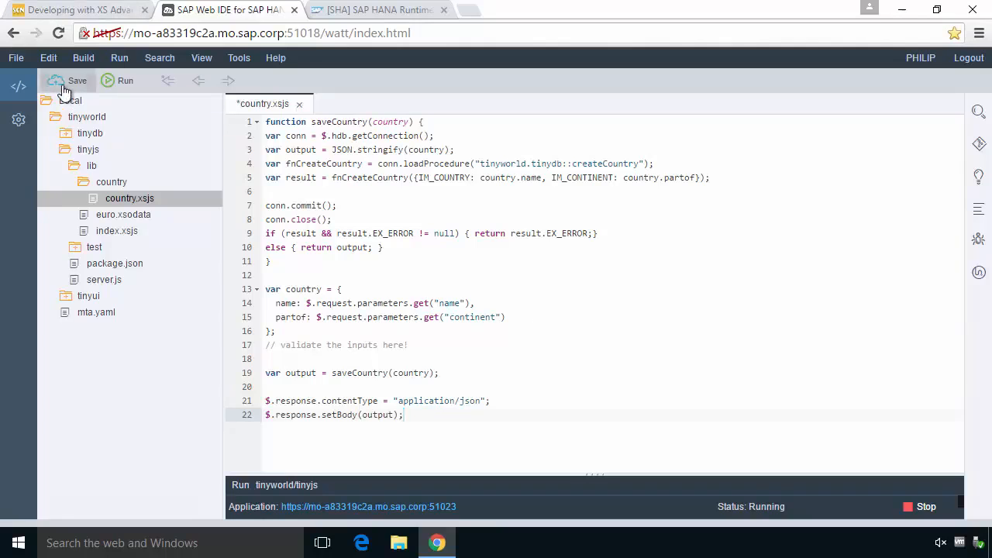
# Save country.xsjs and bring up the tinyjs module's actions
pyautogui.click(65, 81)
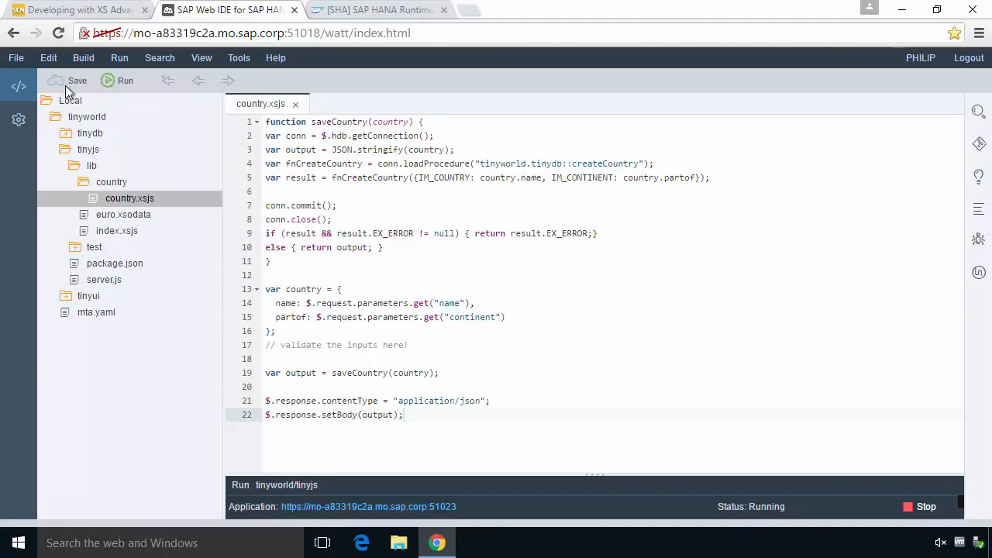
pyautogui.rightClick(87, 148)
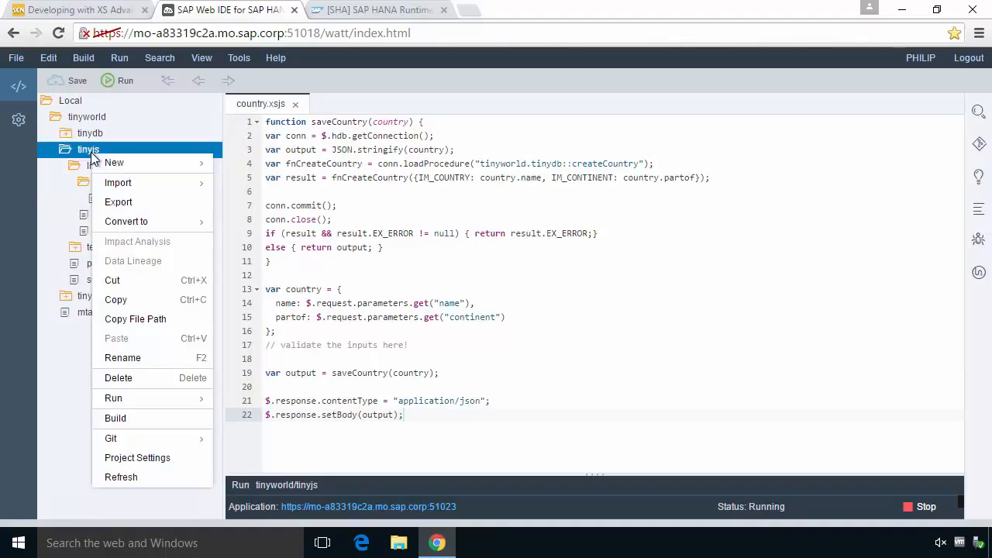
pyautogui.moveTo(113, 399)
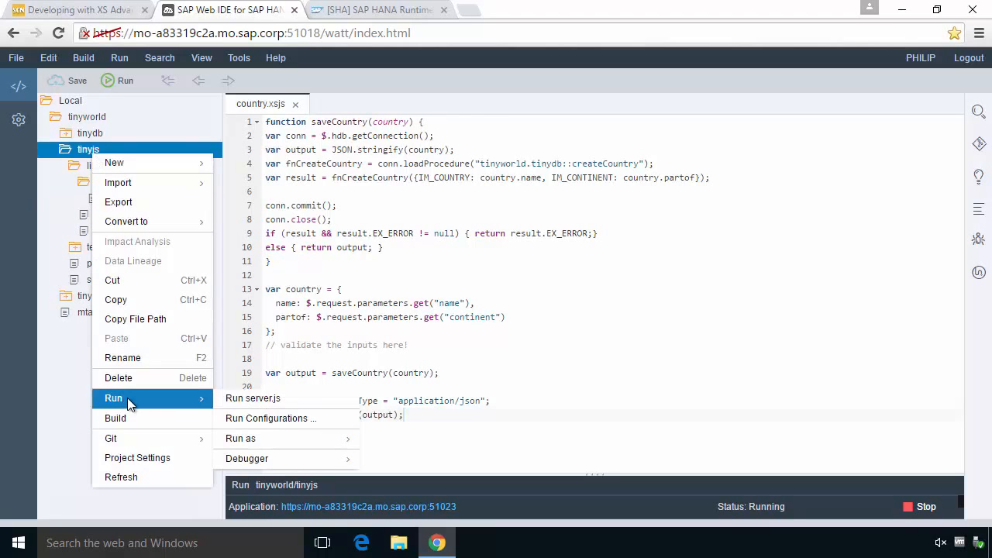
pyautogui.moveTo(263, 439)
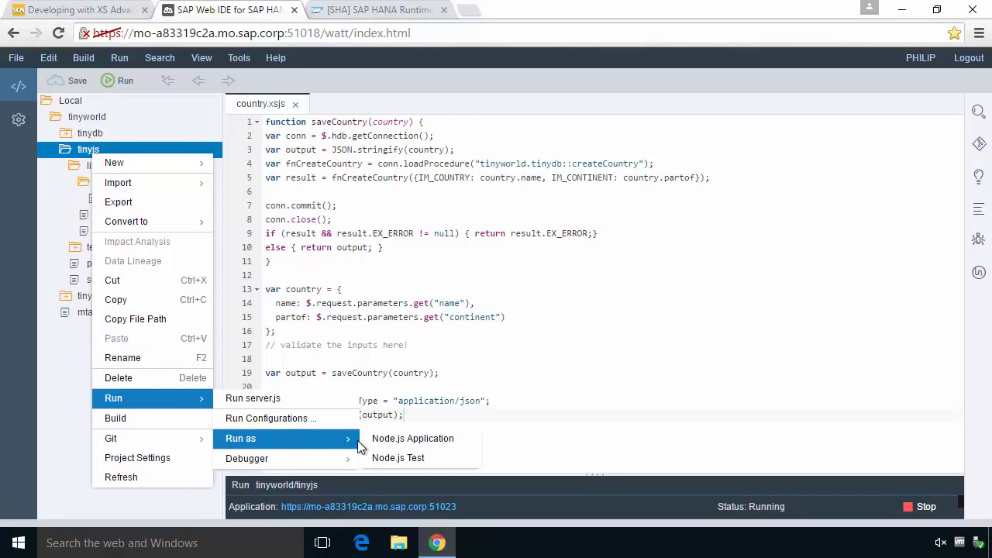
pyautogui.moveTo(412, 438)
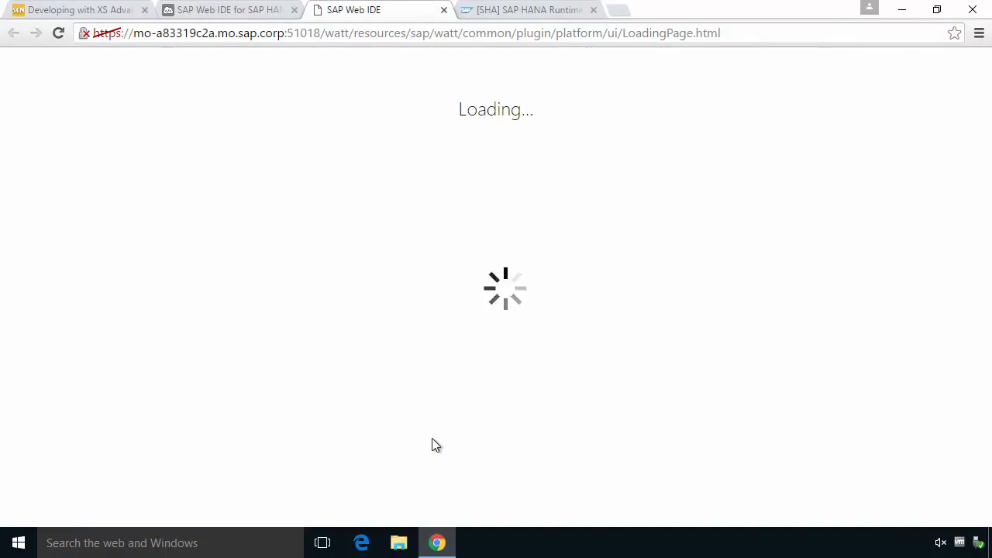
# Start entering the app URL, checking the tutorial for the country service path
pyautogui.write('https://mo-a83319c2a.mo.sap.corp:51023/c')
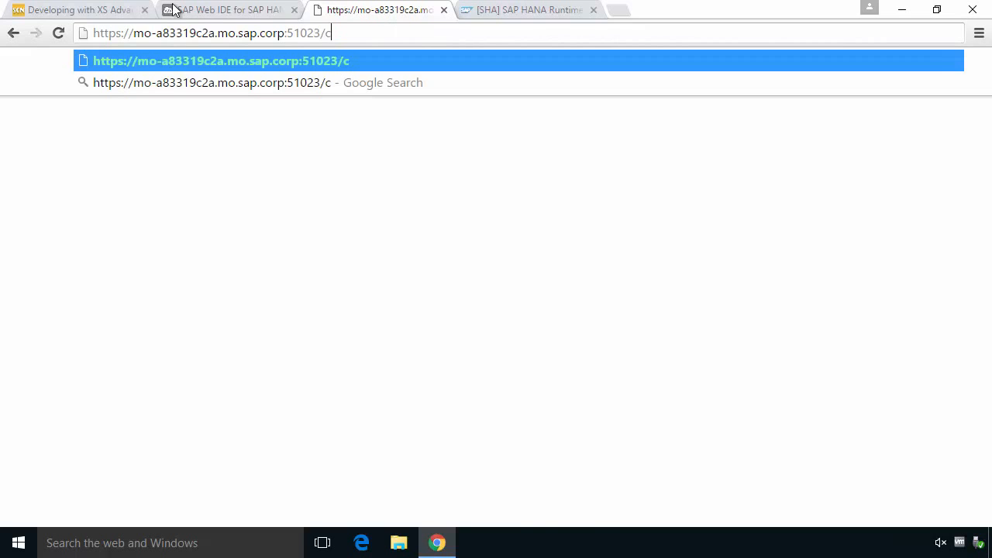
pyautogui.click(77, 10)
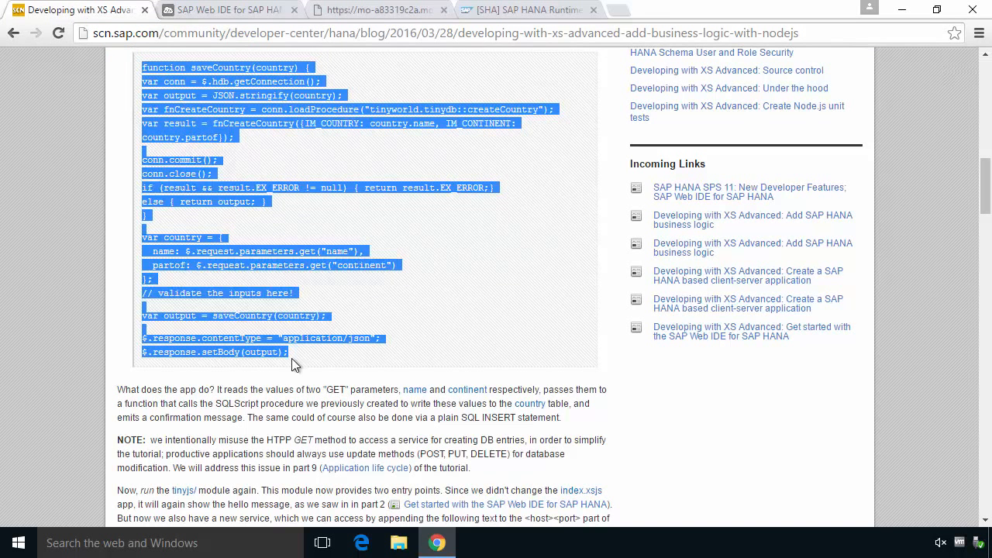
pyautogui.scroll(-3)
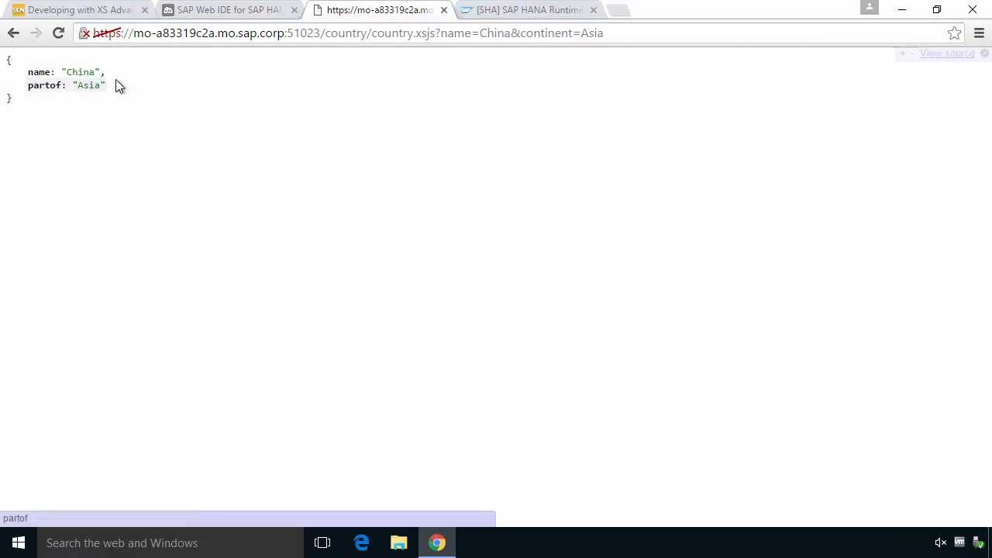
pyautogui.moveTo(88, 12)
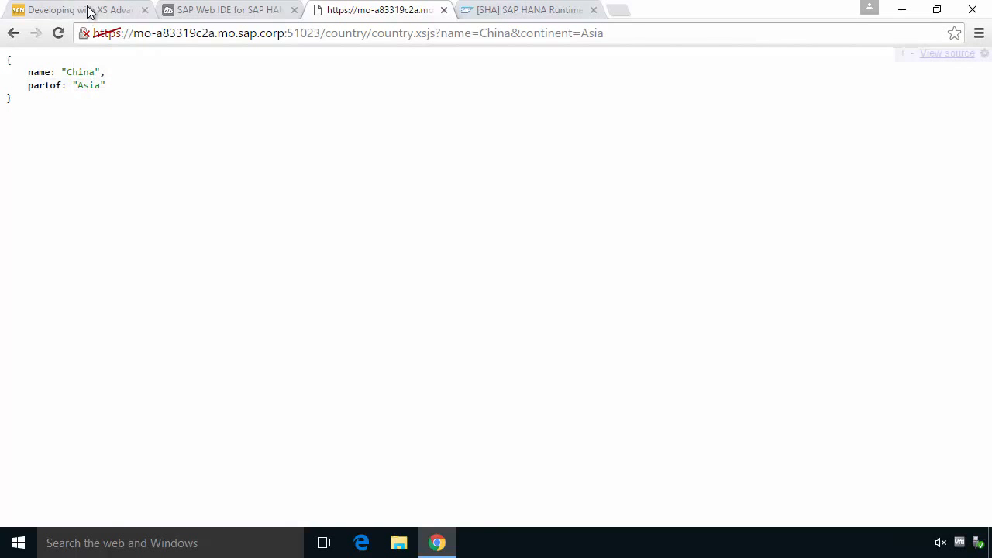
# Move between the tutorial, catalog and service tabs, then replace Albania with Sweden in the URL
pyautogui.click(70, 12)
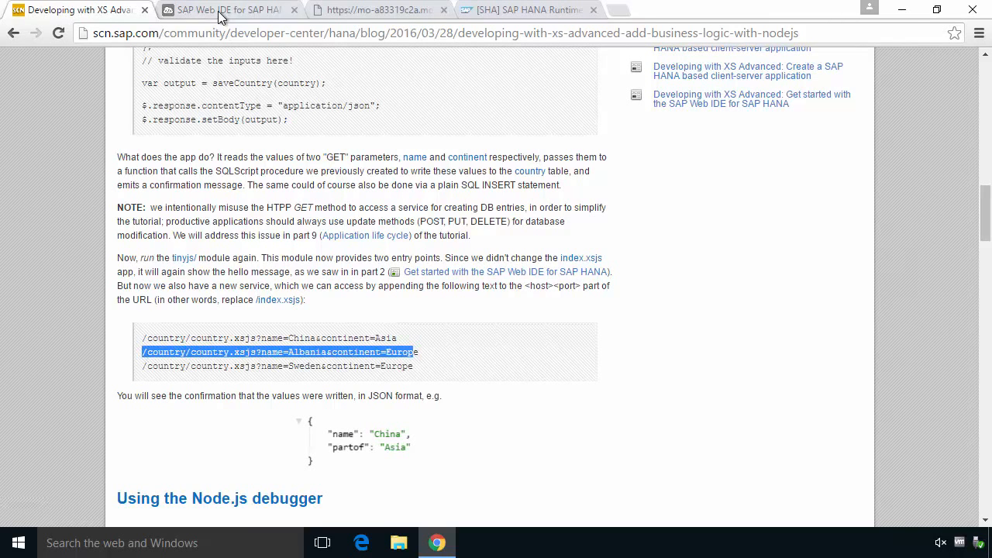
pyautogui.click(380, 9)
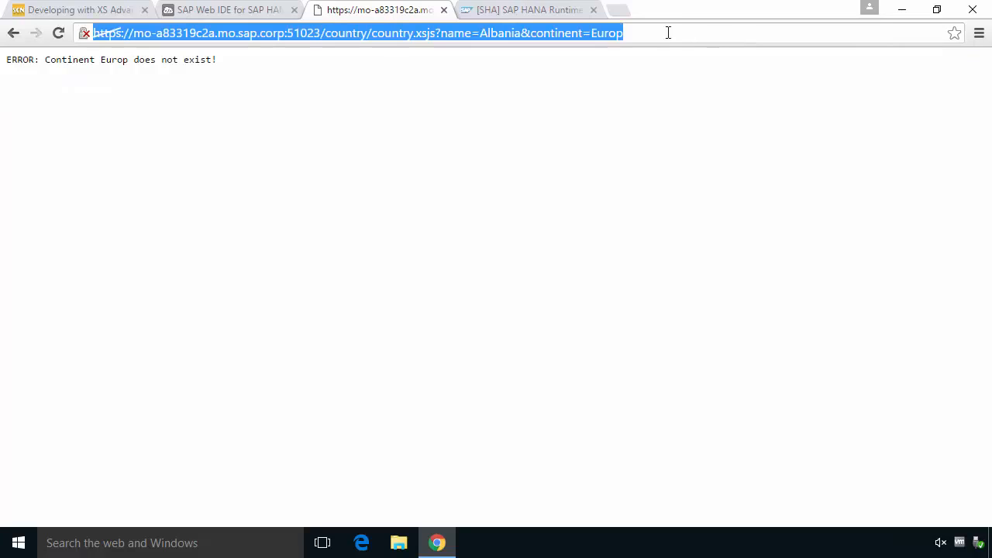
pyautogui.click(78, 10)
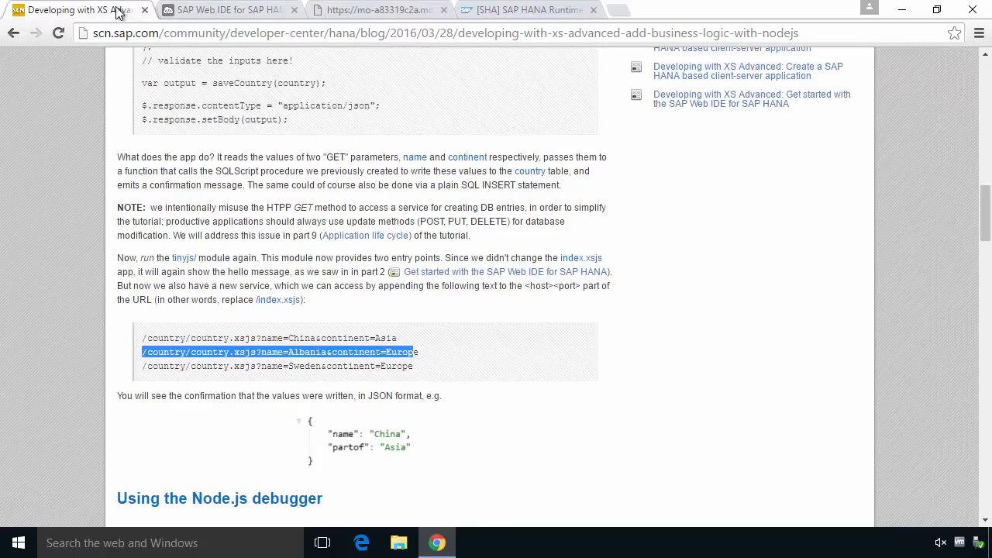
pyautogui.click(534, 10)
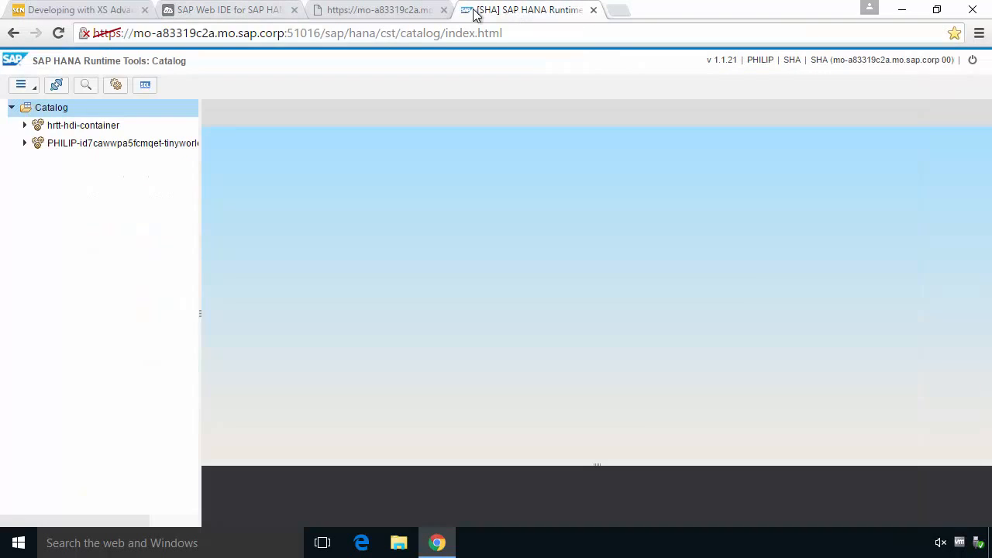
pyautogui.click(376, 11)
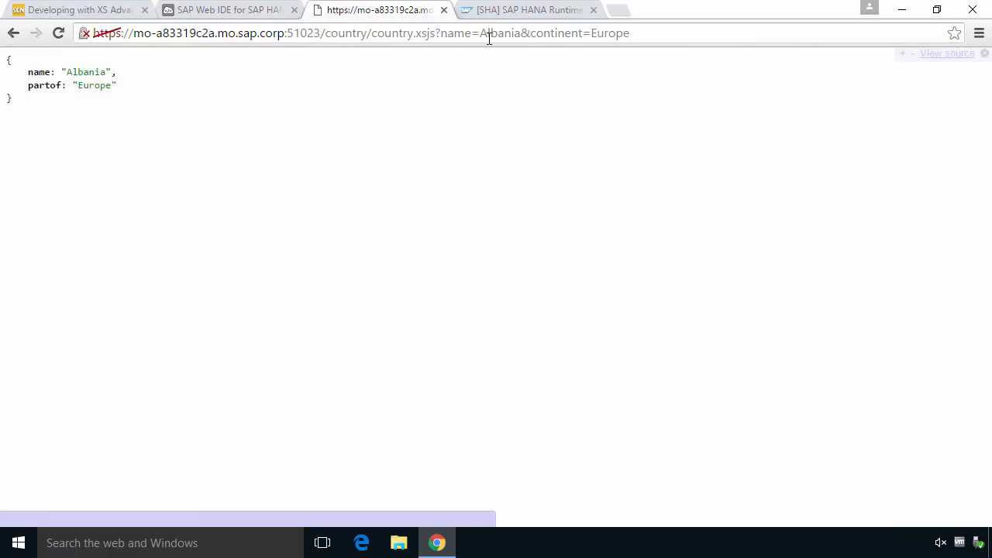
pyautogui.doubleClick(499, 33)
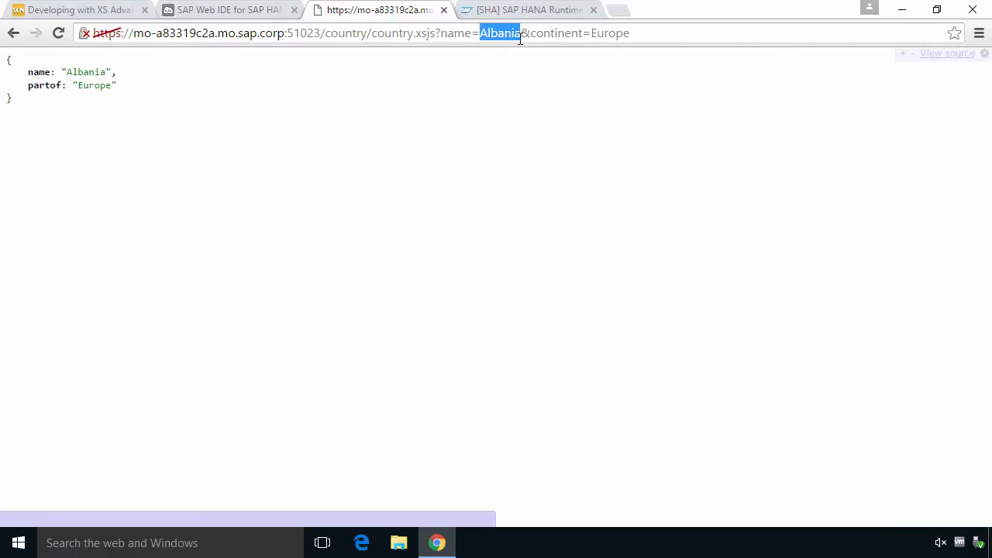
pyautogui.write('Sweden')
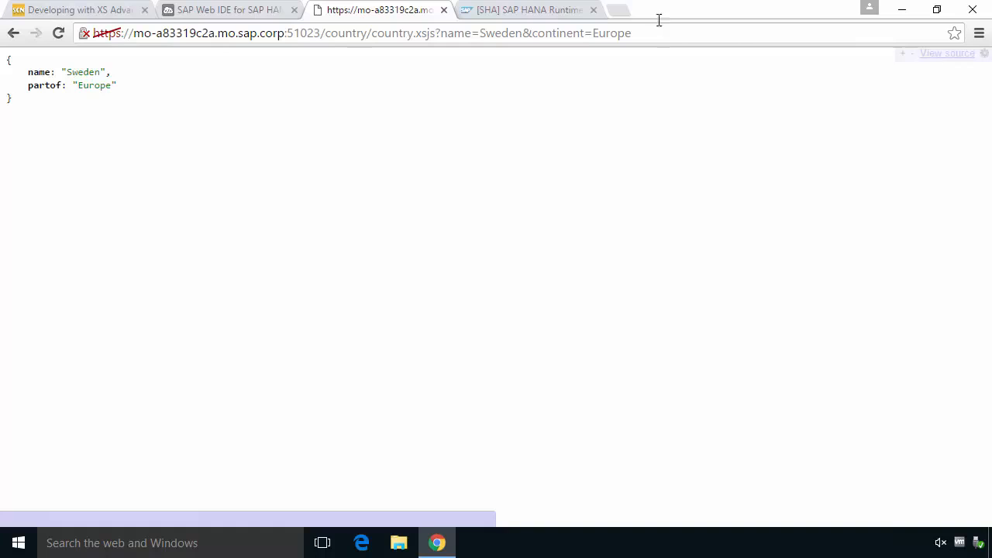
# Generate and run a SELECT on tinyf.country in the tinyworld HDI container
pyautogui.click(527, 10)
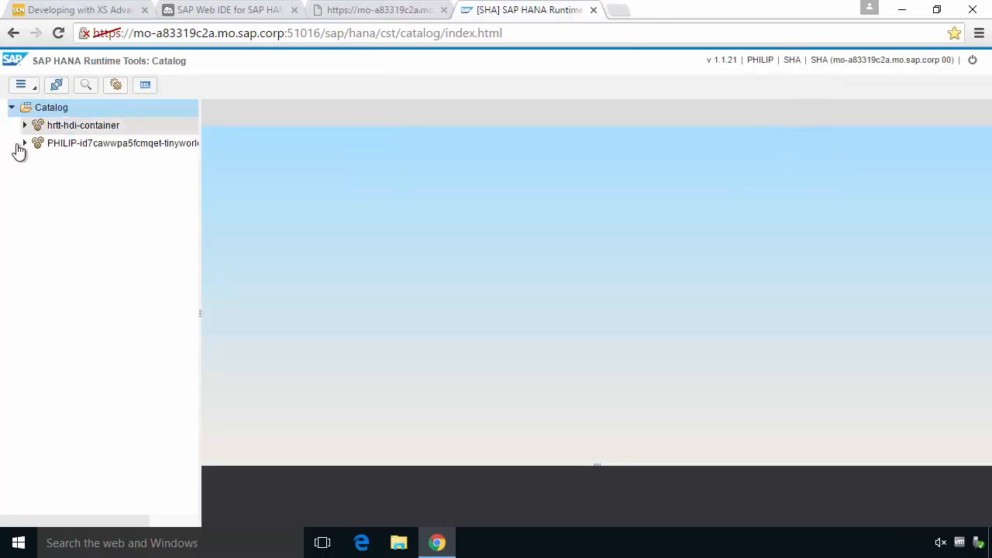
pyautogui.click(24, 142)
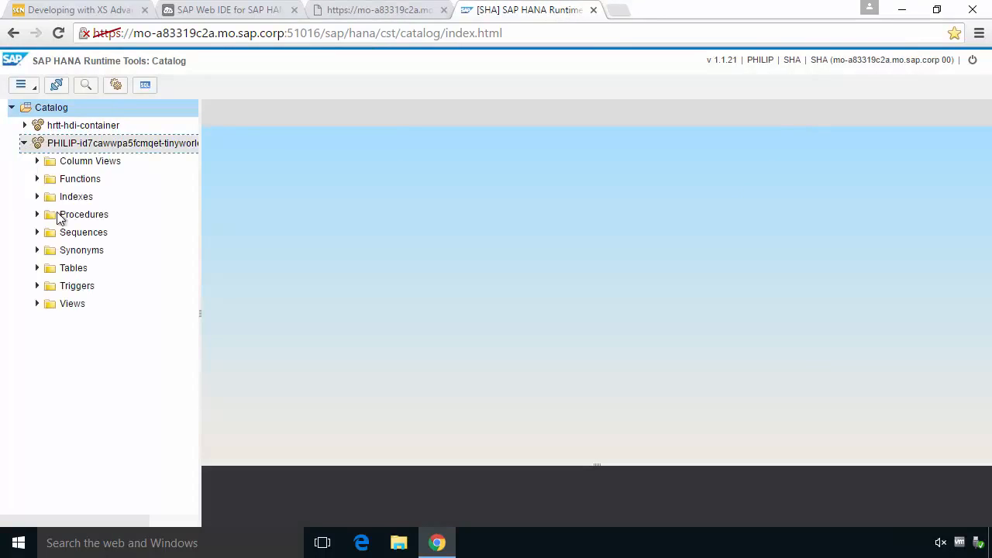
pyautogui.moveTo(87, 218)
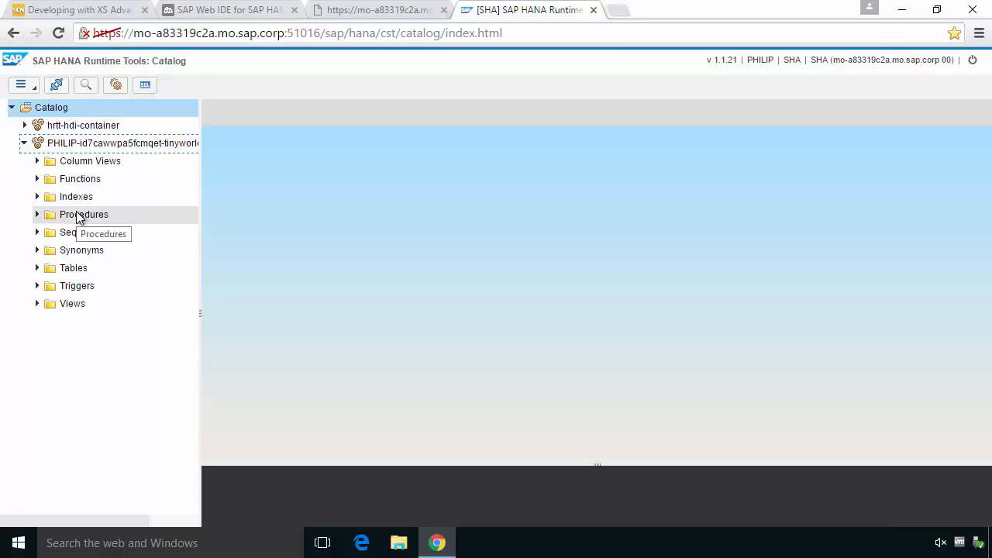
pyautogui.click(38, 268)
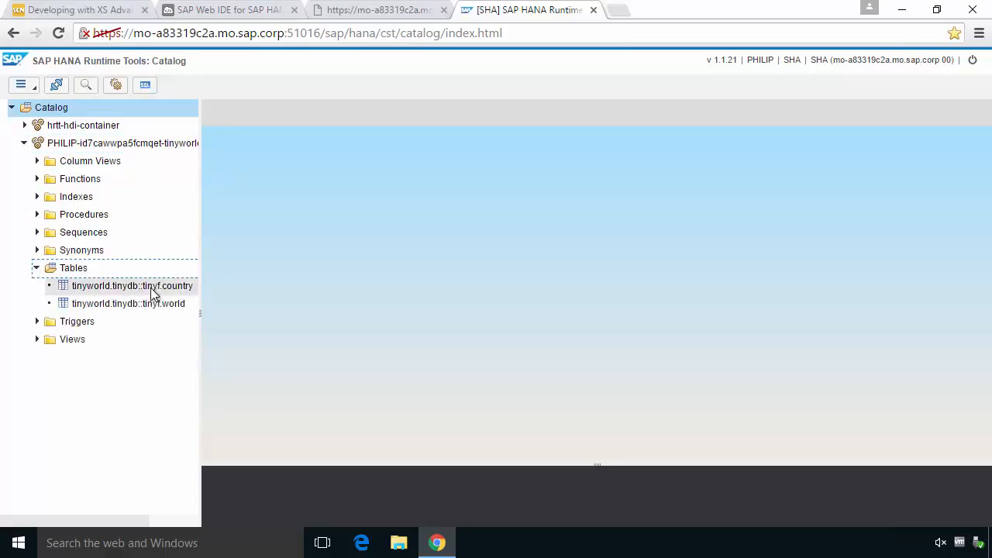
pyautogui.doubleClick(132, 285)
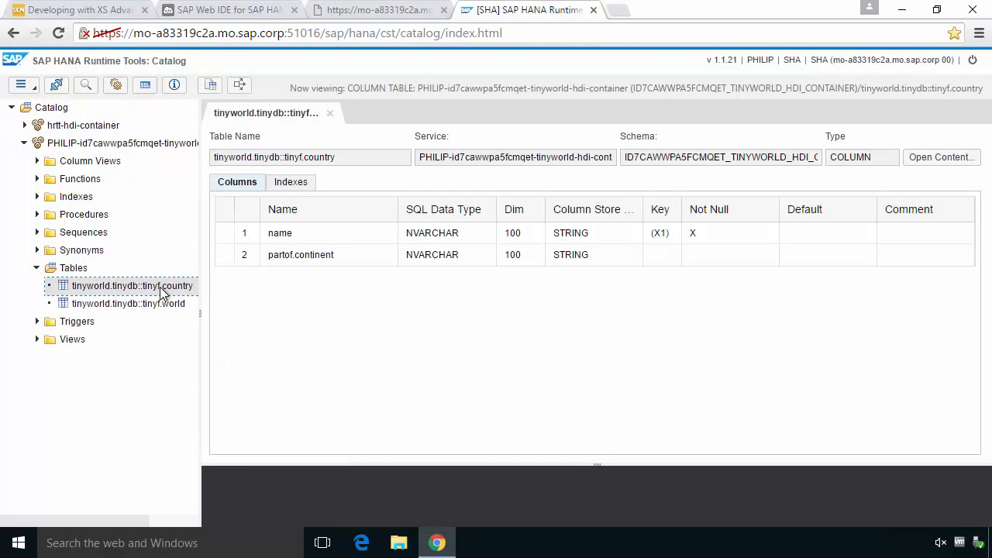
pyautogui.rightClick(132, 286)
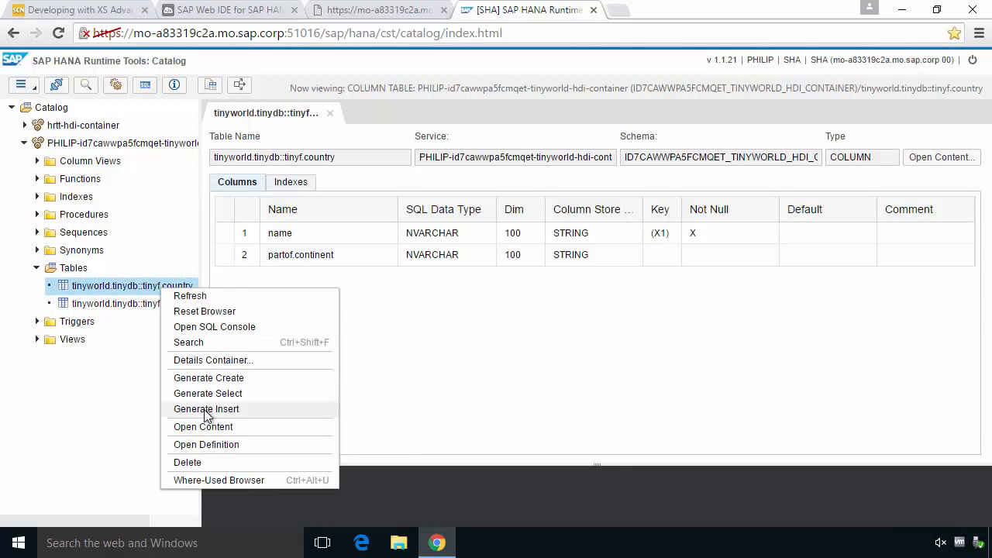
pyautogui.click(208, 393)
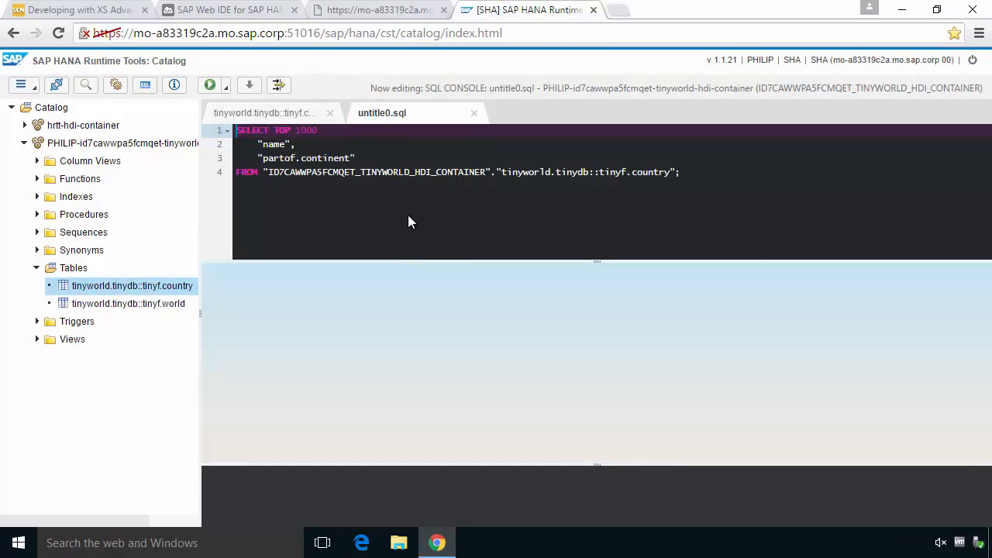
pyautogui.click(209, 86)
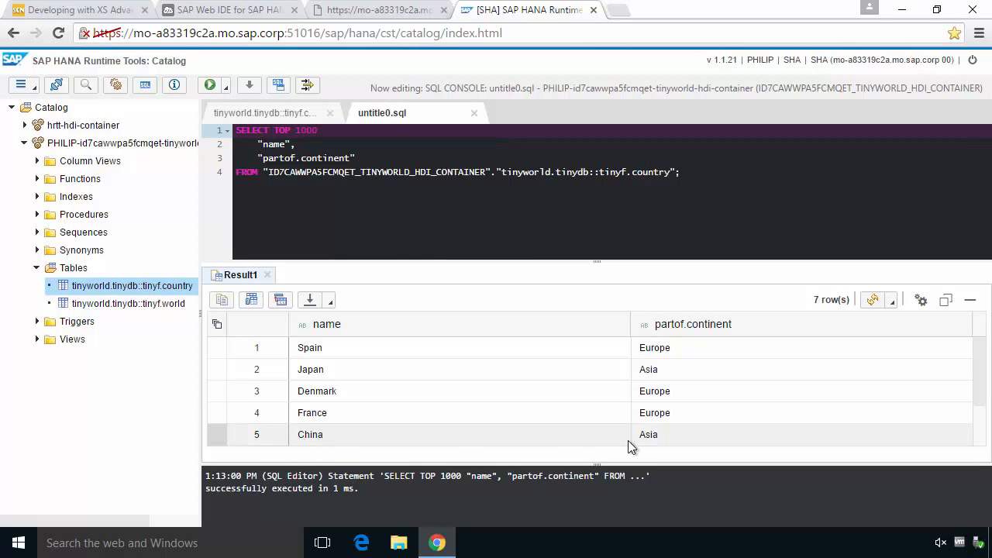
pyautogui.moveTo(369, 414)
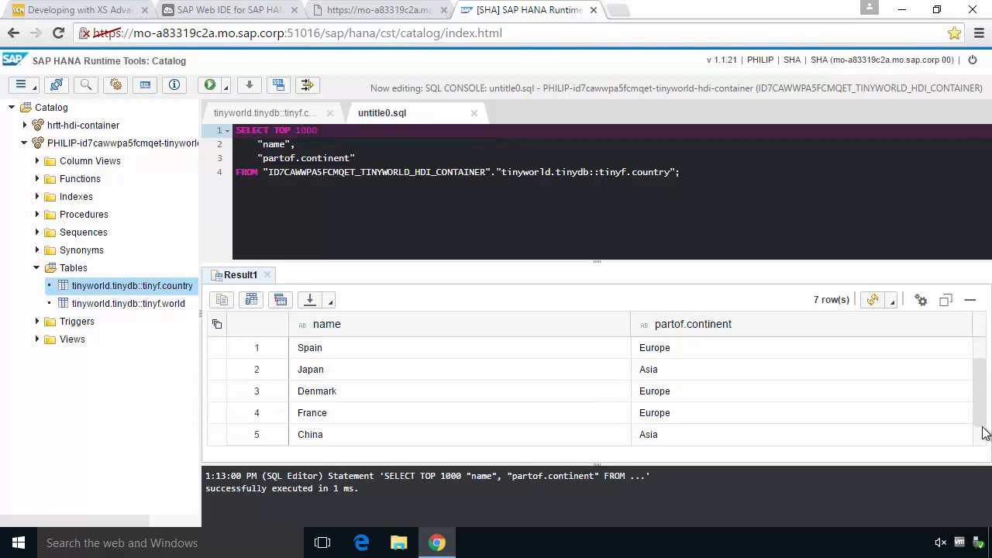
# Review the 7 returned rows, close the SQL console and return to the service page
pyautogui.scroll(-3)
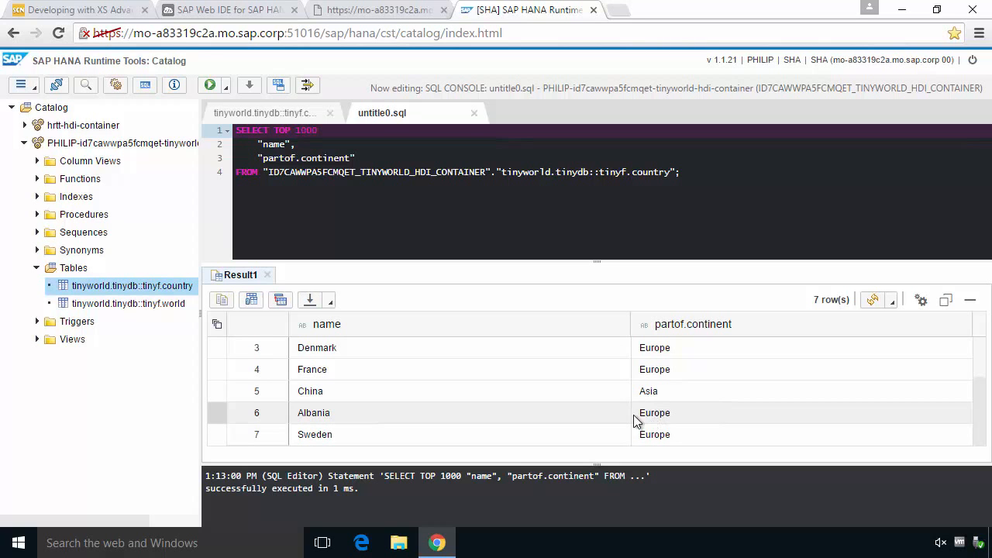
pyautogui.click(265, 113)
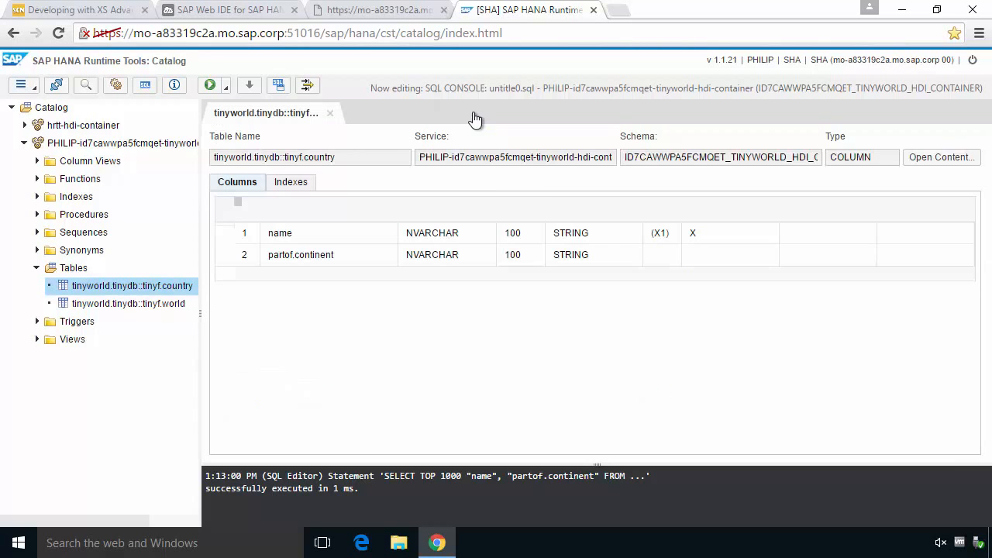
pyautogui.click(380, 9)
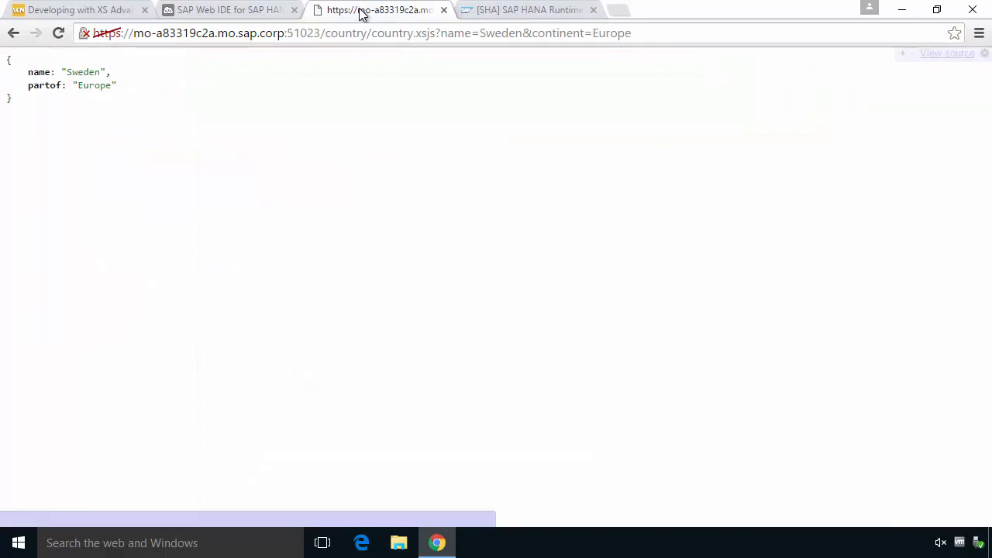
# Return to SAP Web IDE and bring up the tinyjs module's actions
pyautogui.click(225, 9)
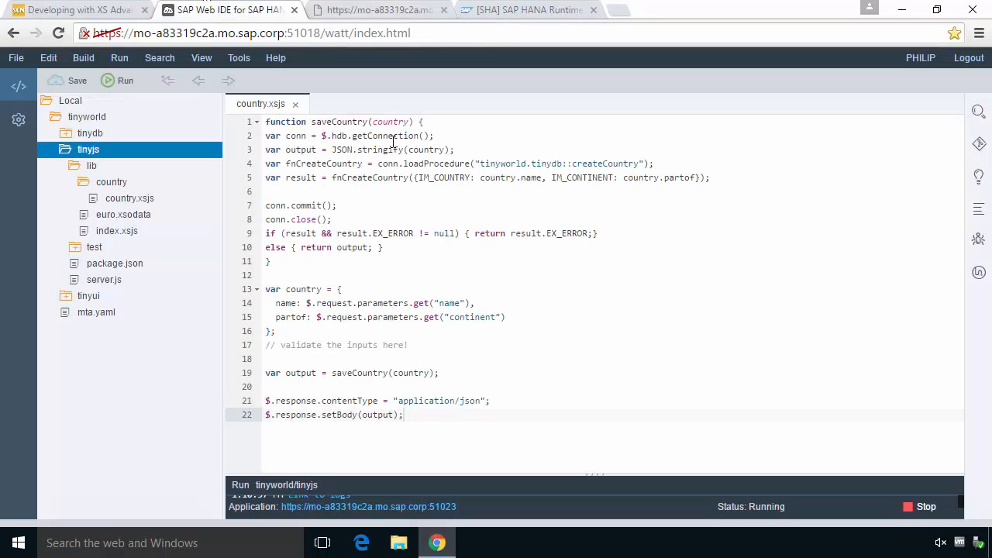
pyautogui.moveTo(546, 233)
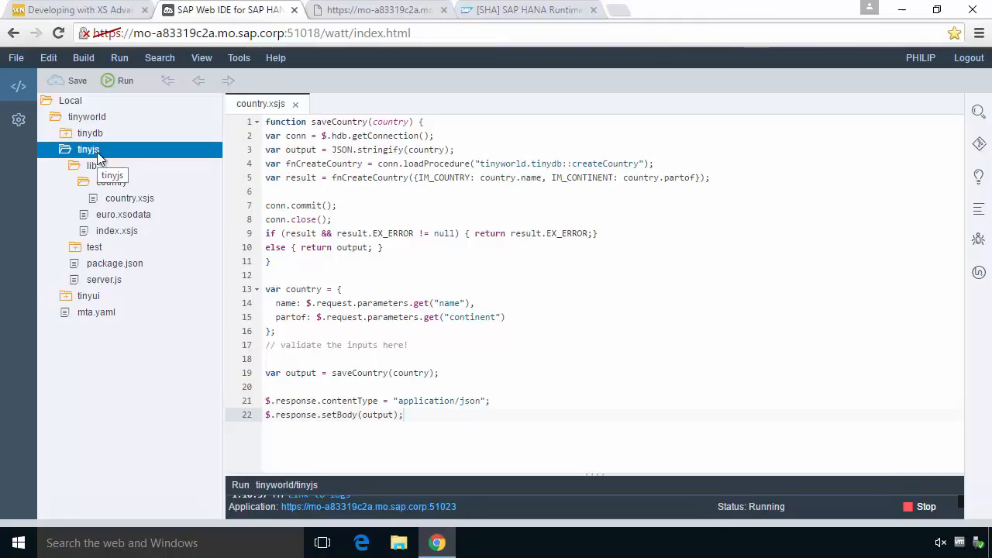
pyautogui.rightClick(88, 149)
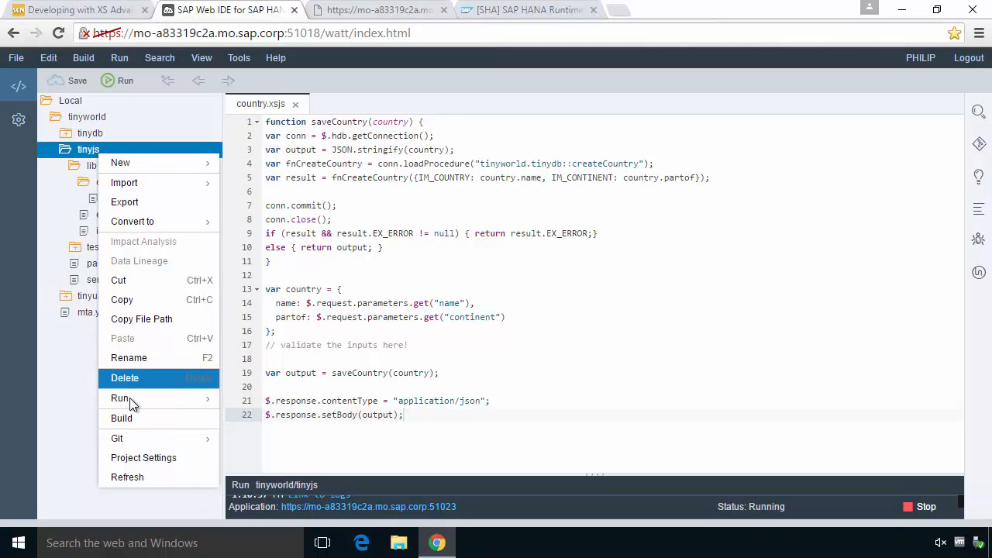
pyautogui.moveTo(131, 398)
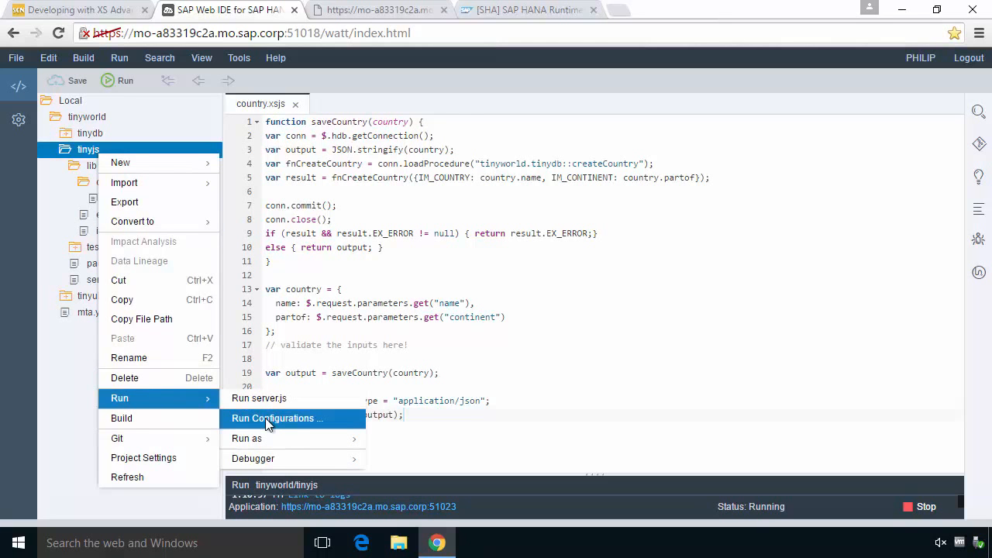
# Open the tinyjs Node.js run configurations and switch the browser to full screen
pyautogui.click(277, 419)
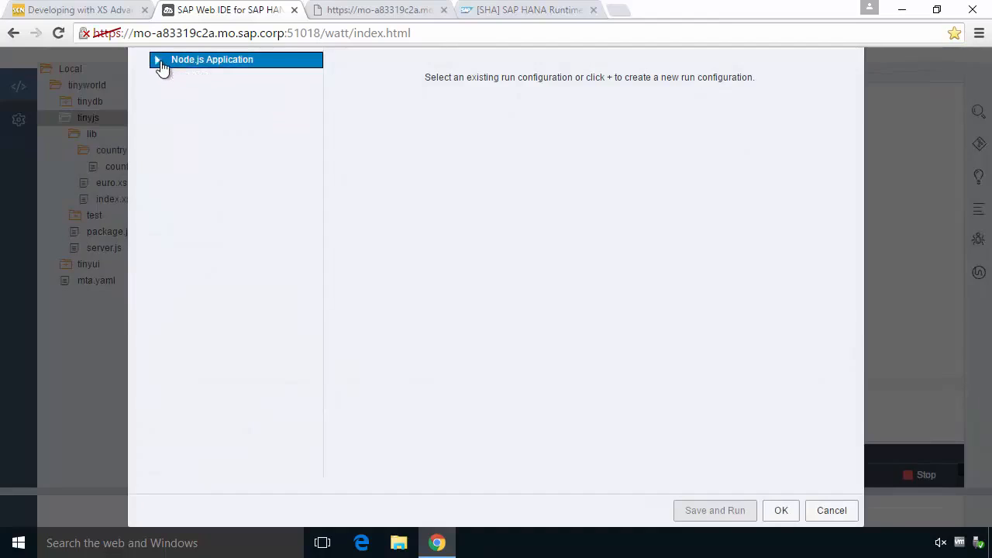
pyautogui.click(158, 59)
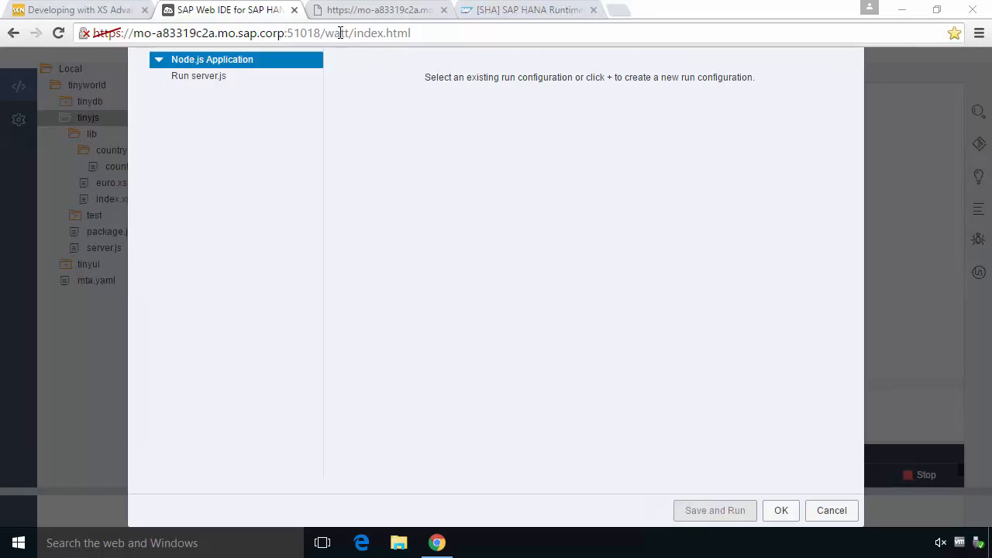
pyautogui.moveTo(724, 85)
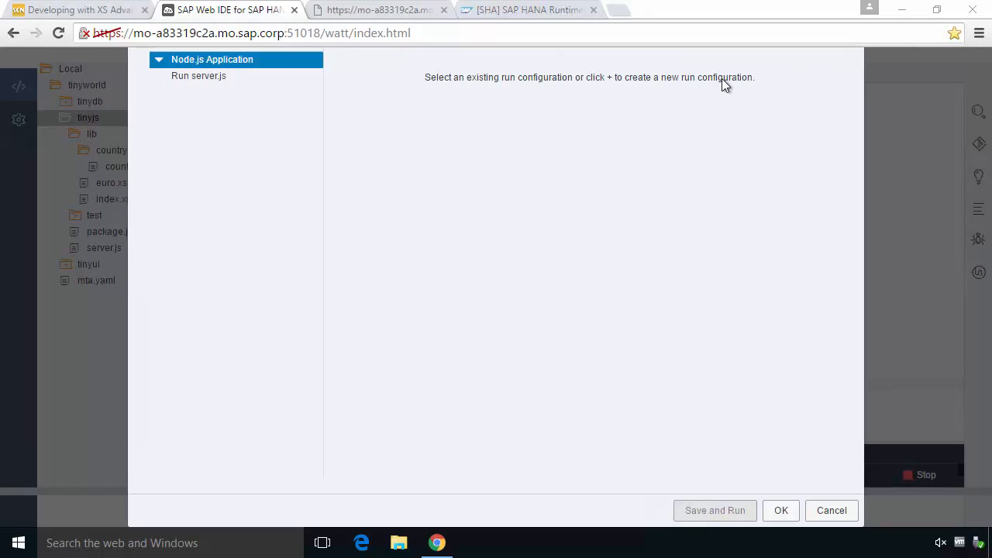
pyautogui.click(978, 33)
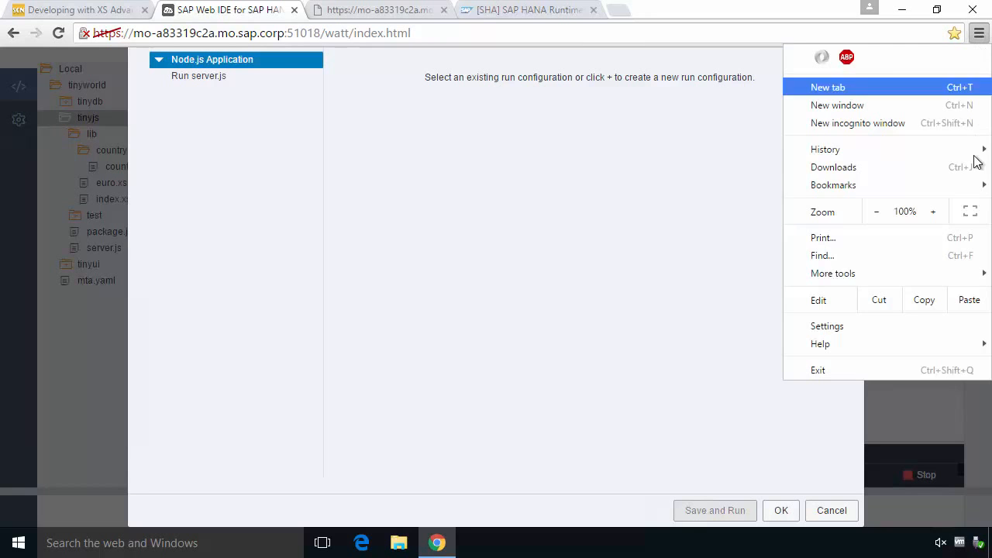
pyautogui.press('F11')
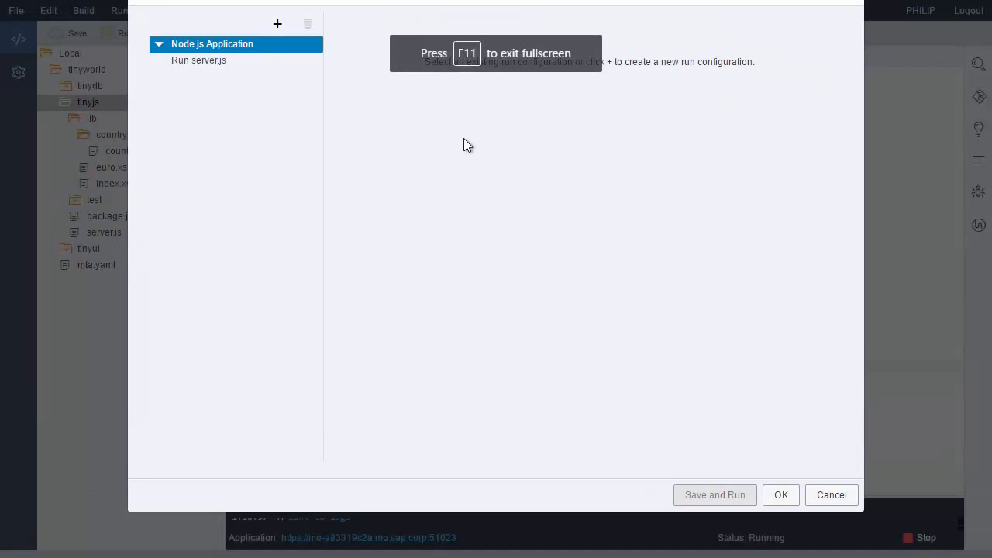
pyautogui.moveTo(309, 62)
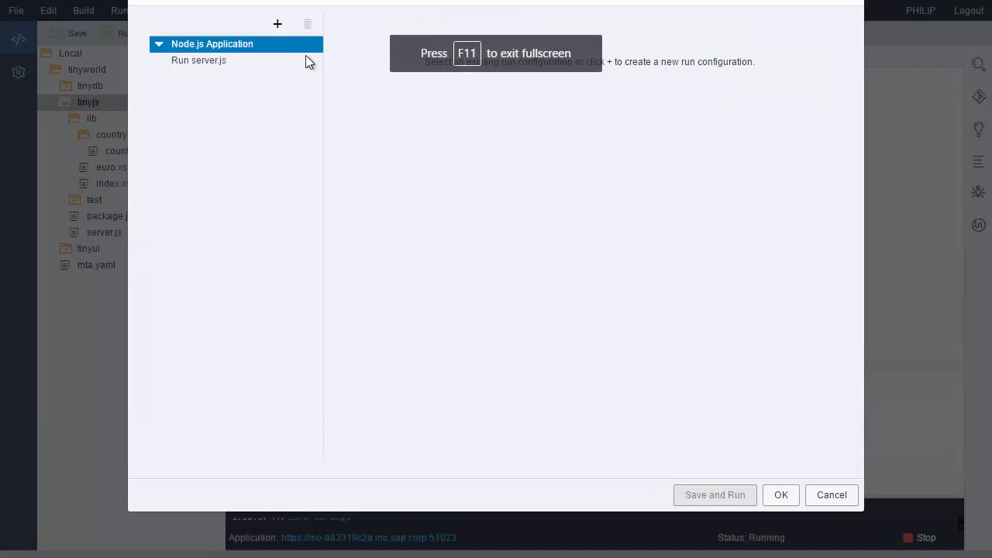
pyautogui.moveTo(278, 26)
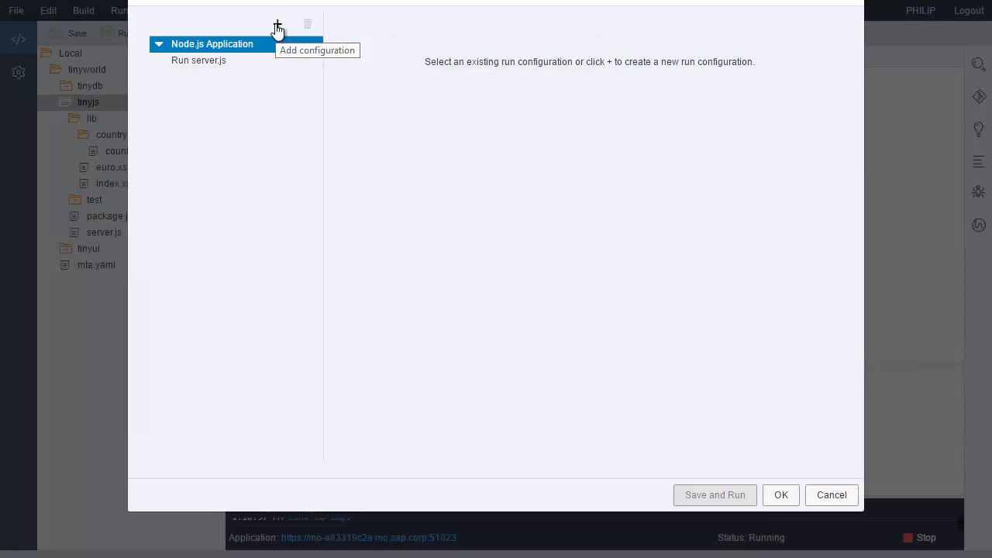
# Add a Node.js Application configuration 'debug mode' with debugging enabled, then save and run
pyautogui.click(277, 24)
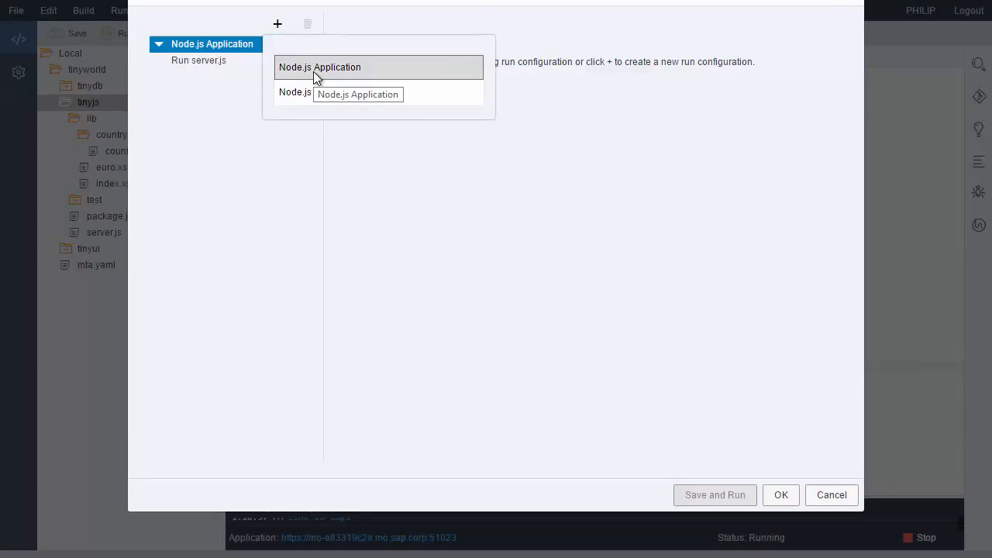
pyautogui.click(319, 68)
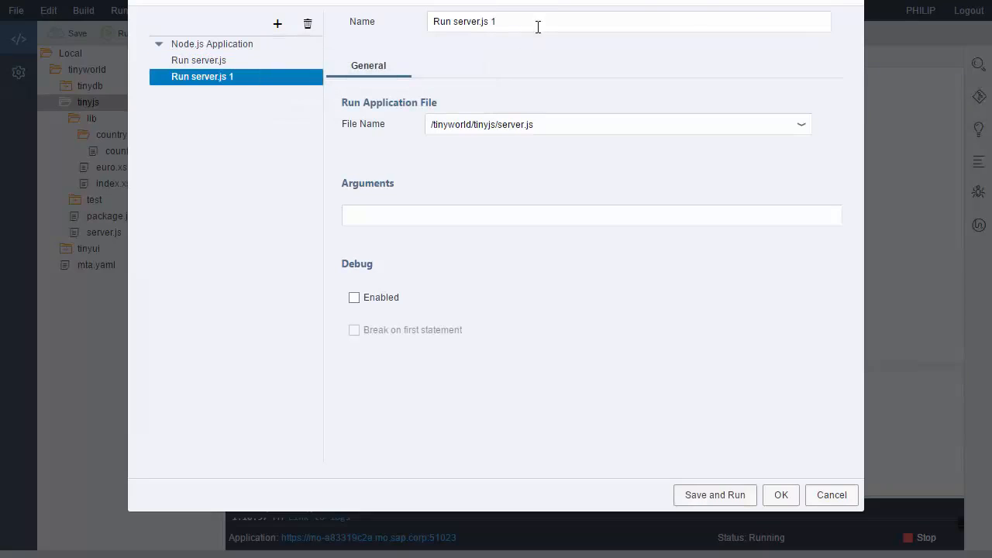
pyautogui.write('debug mode')
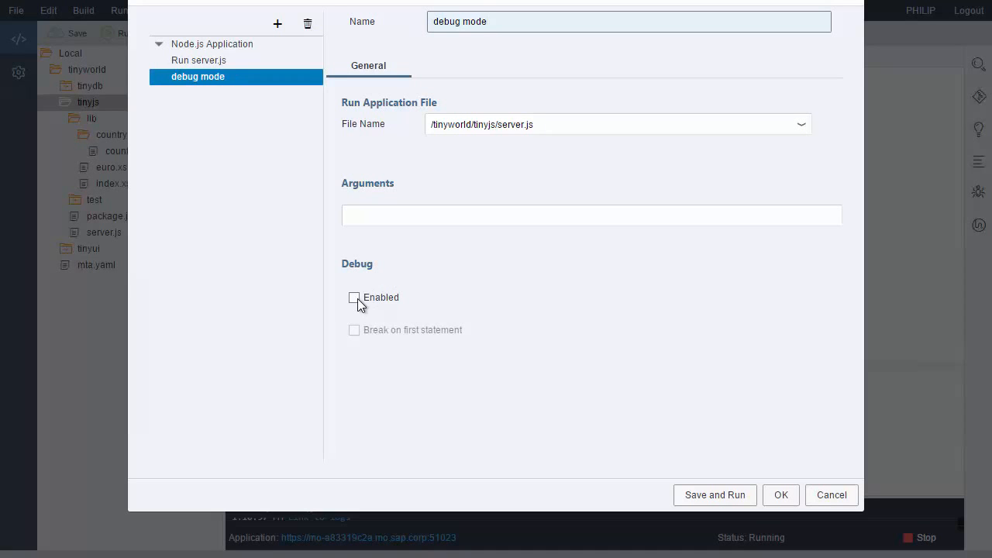
pyautogui.click(354, 297)
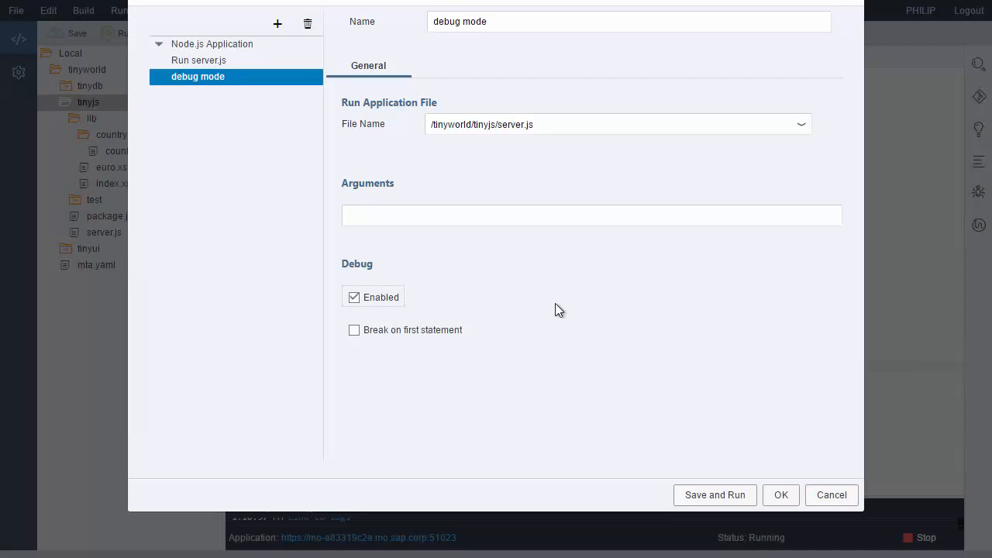
pyautogui.moveTo(714, 498)
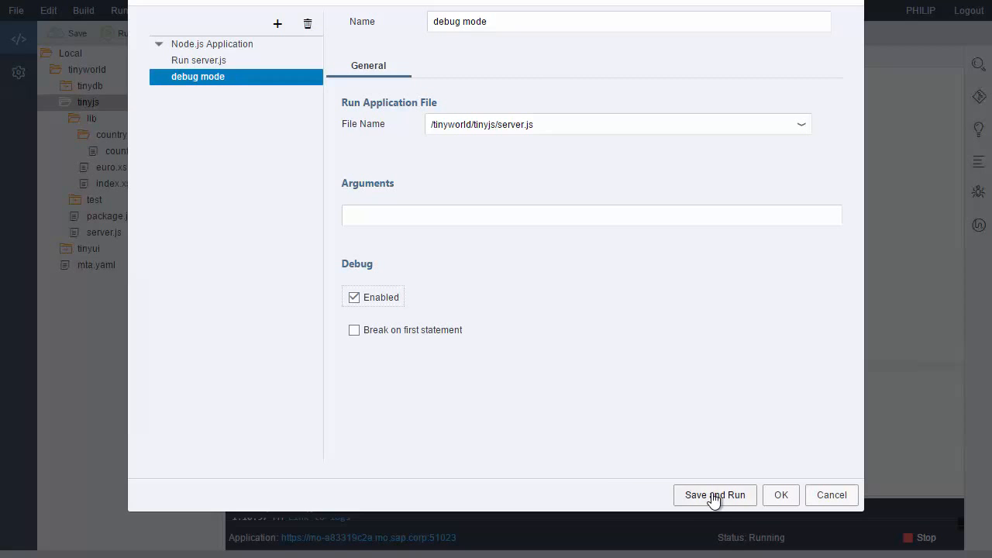
pyautogui.click(714, 495)
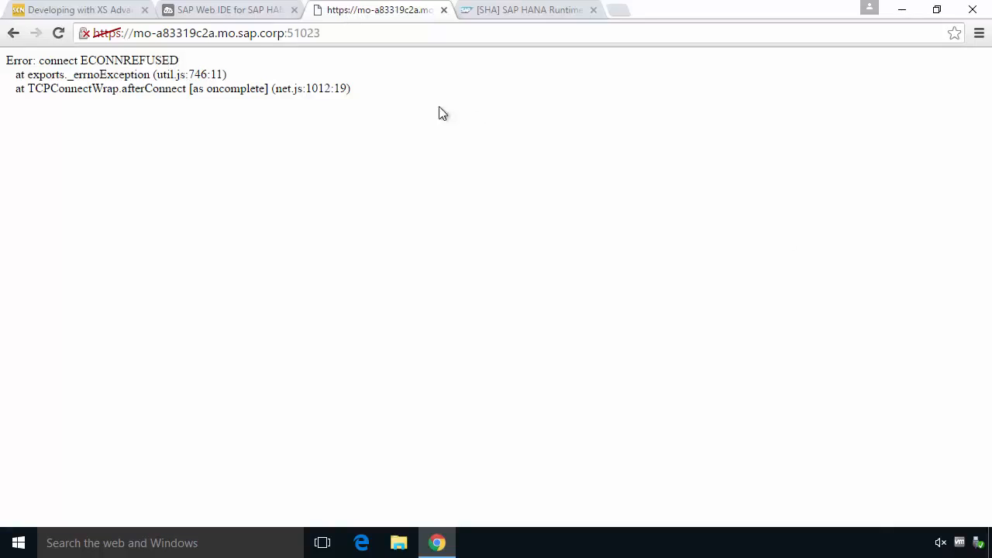
# Return to the SAP Web IDE tab to reach the tinyjs debugger
pyautogui.click(225, 10)
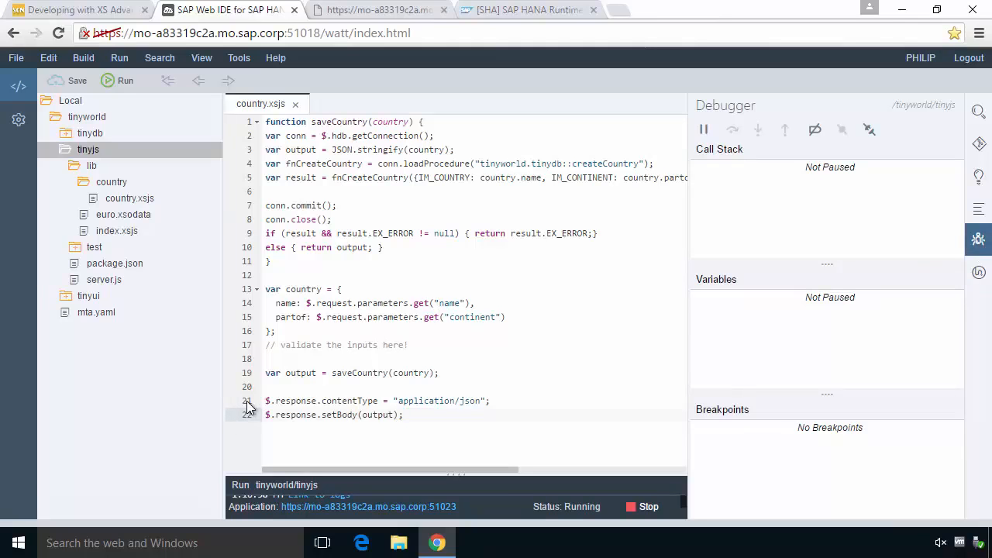
# Add a breakpoint at line 21 of country.xsjs
pyautogui.click(403, 414)
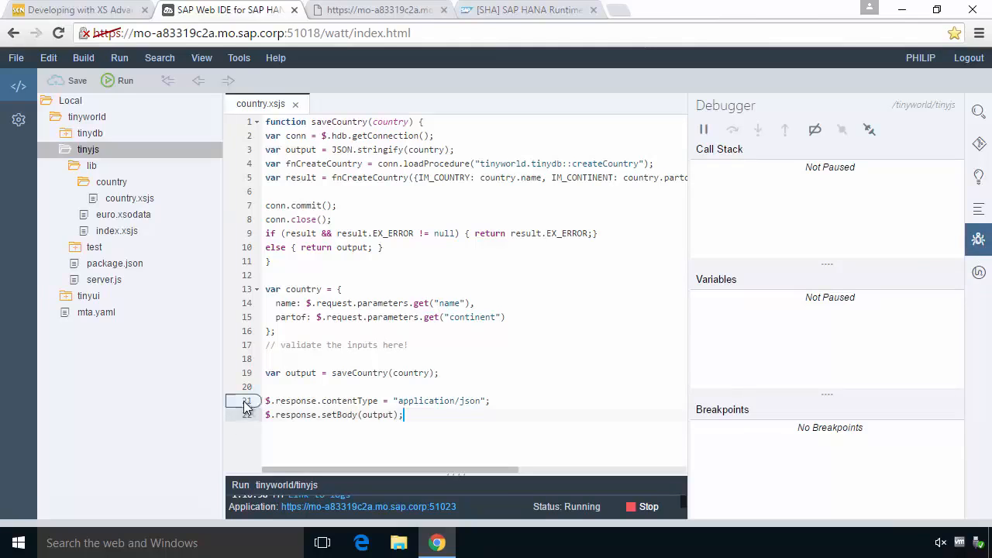
pyautogui.click(246, 400)
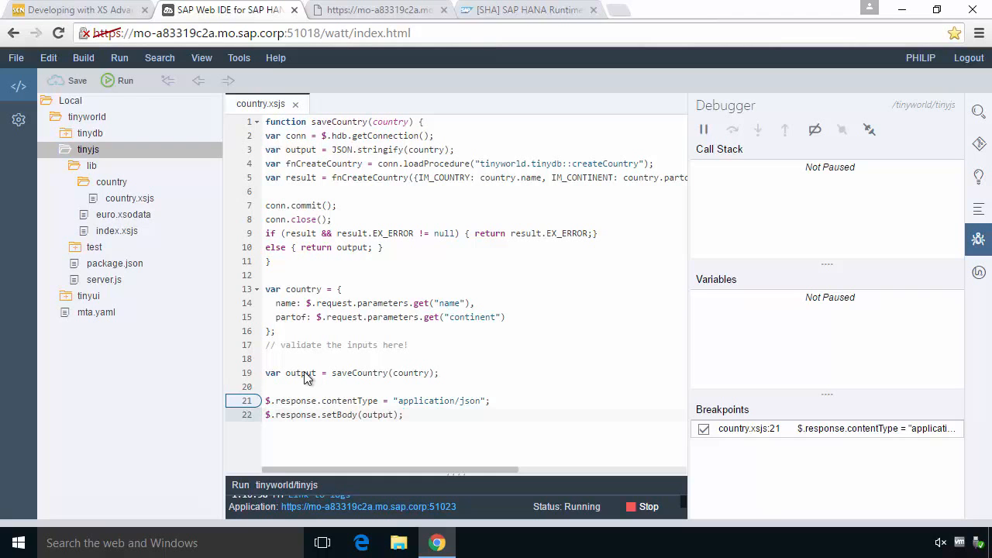
pyautogui.moveTo(380, 17)
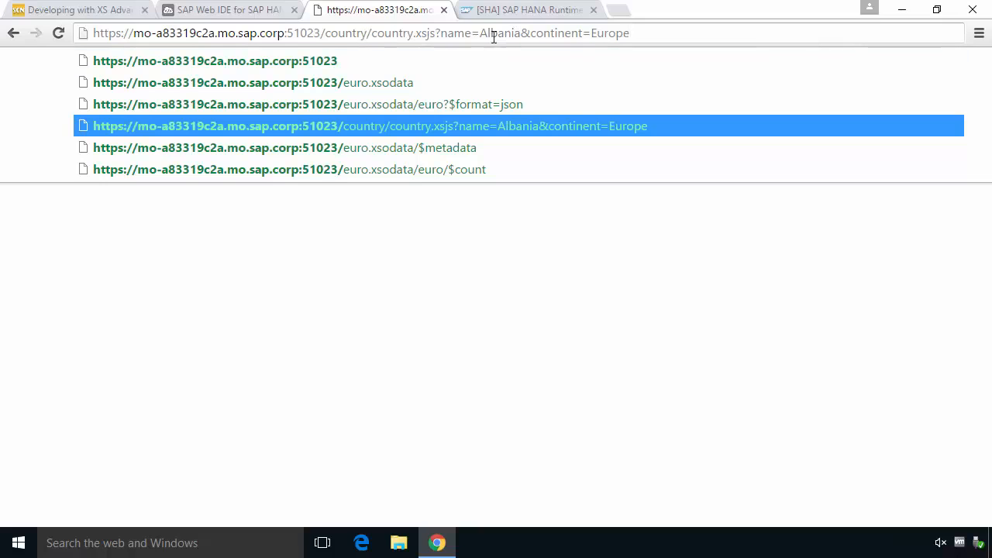
# Change the service URL country from Albania to Andora, then check the Web IDE debugger
pyautogui.doubleClick(505, 33)
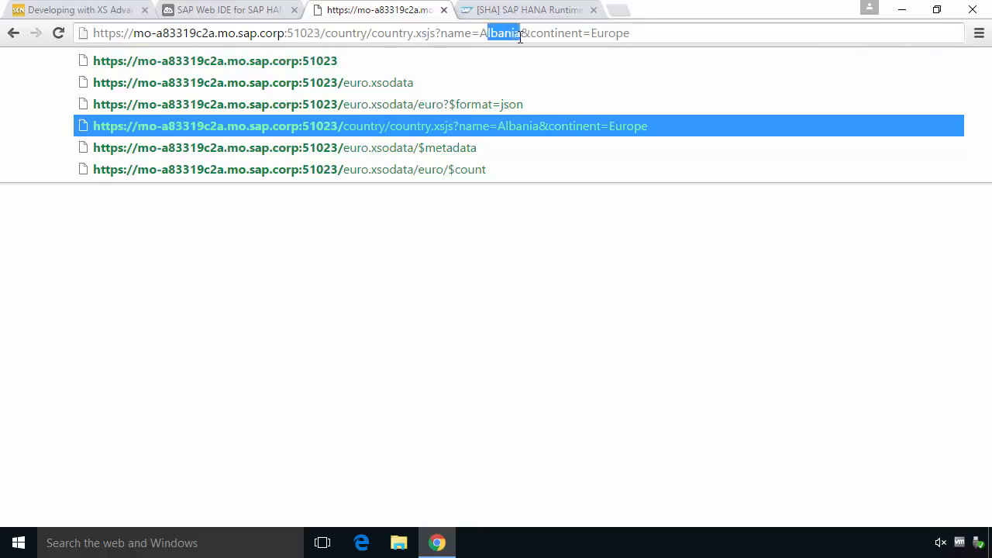
pyautogui.write('ndo')
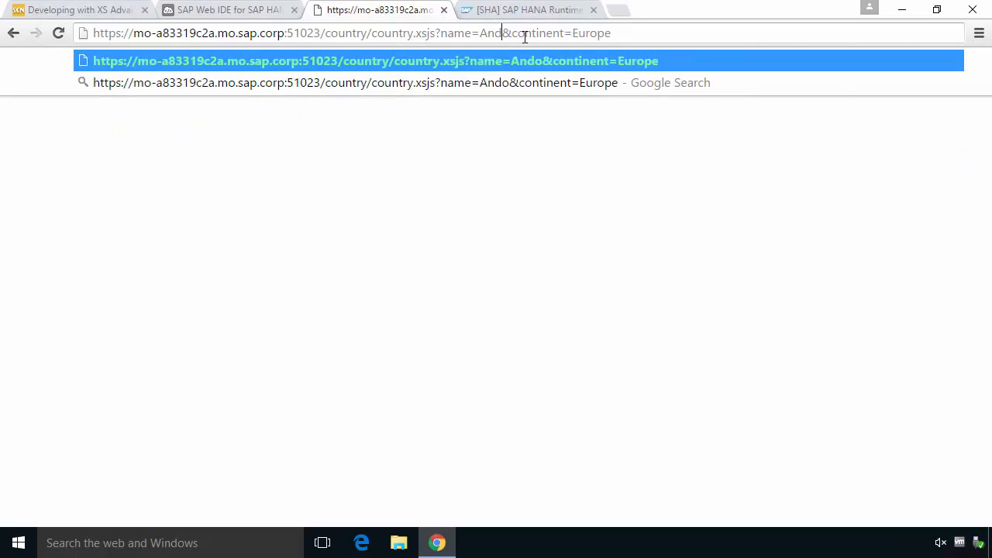
pyautogui.write('ra')
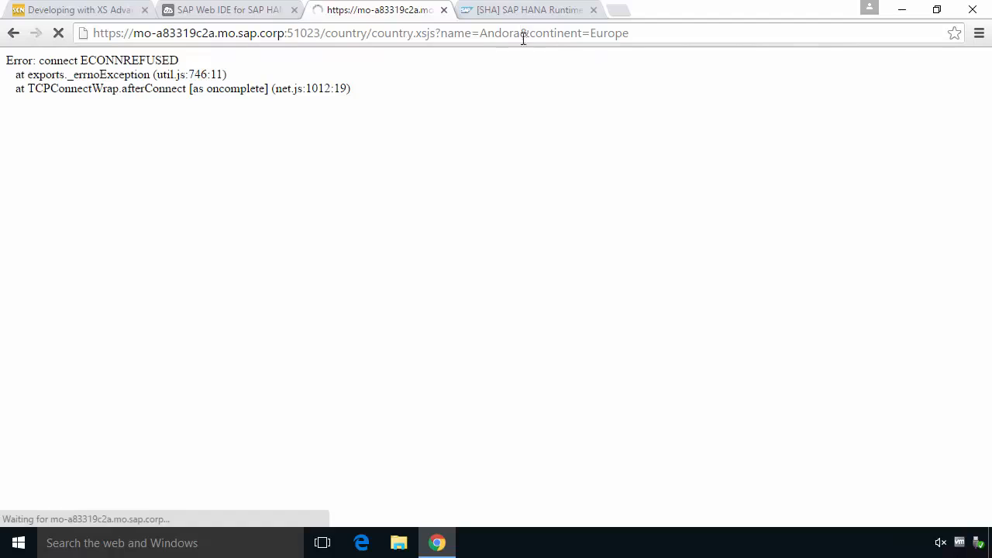
pyautogui.moveTo(400, 84)
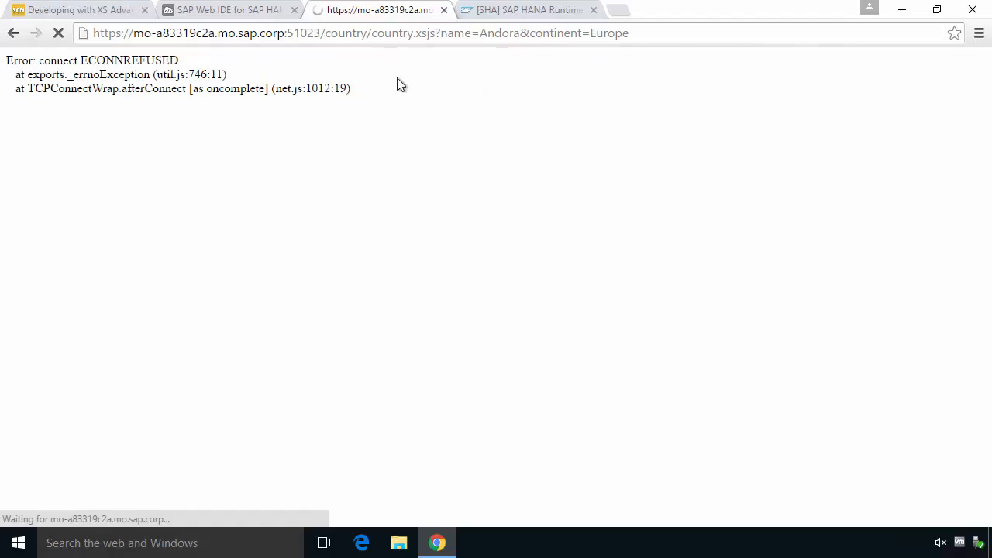
pyautogui.moveTo(374, 70)
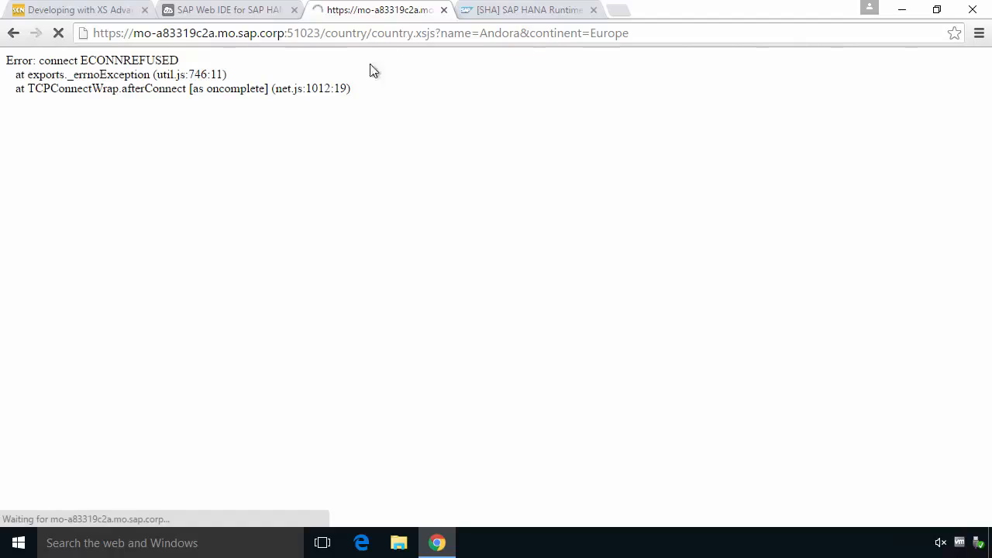
pyautogui.click(225, 10)
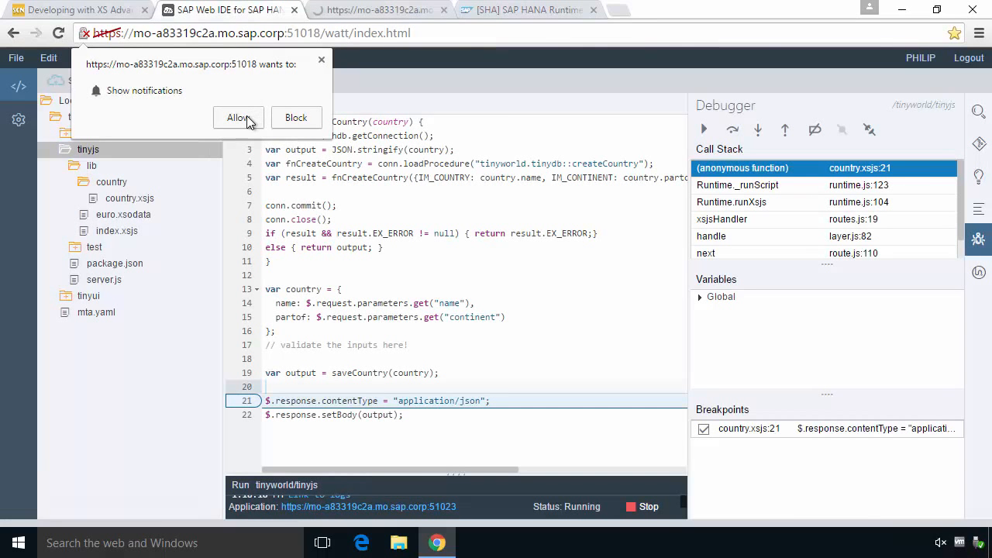
pyautogui.moveTo(192, 68)
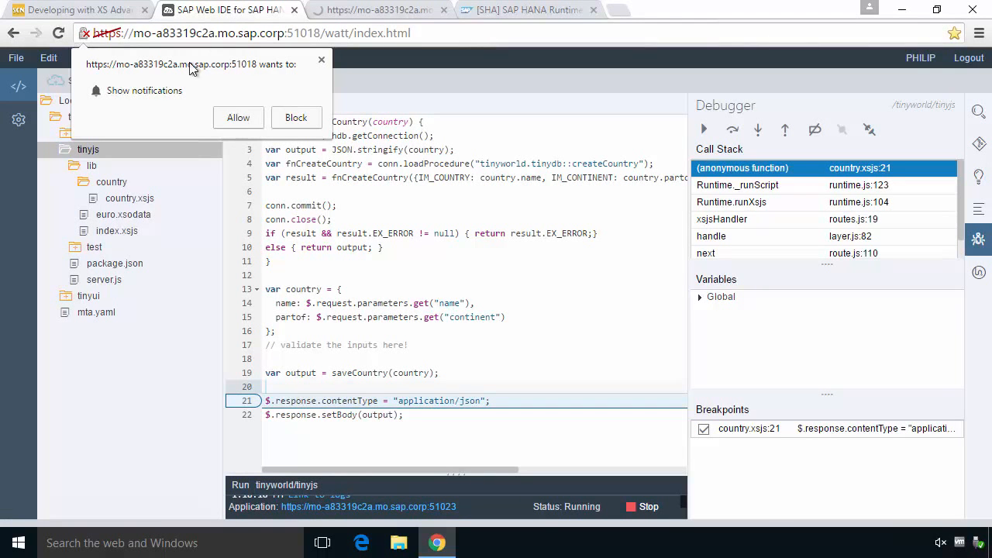
# Allow the notification prompt and expand the paused script's Global variables
pyautogui.click(296, 117)
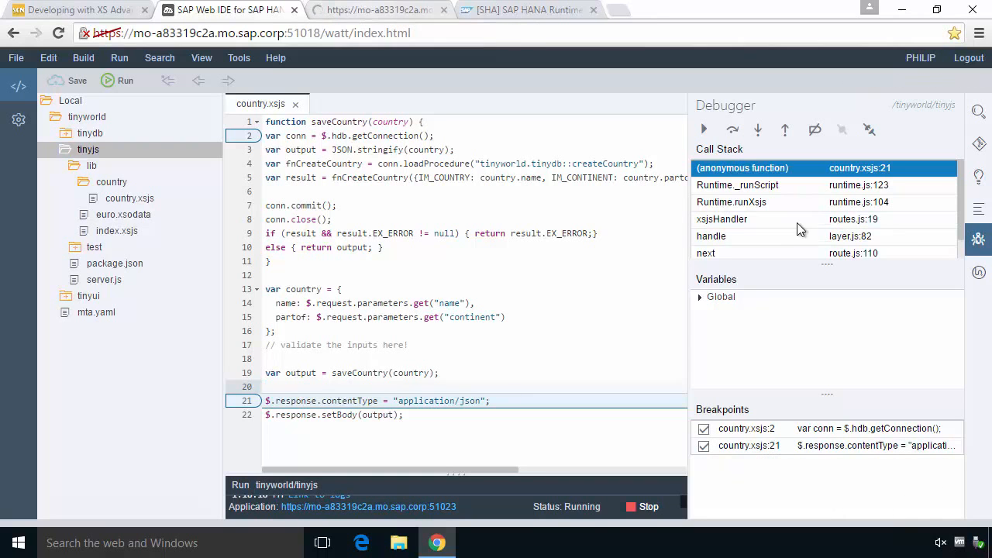
pyautogui.click(700, 297)
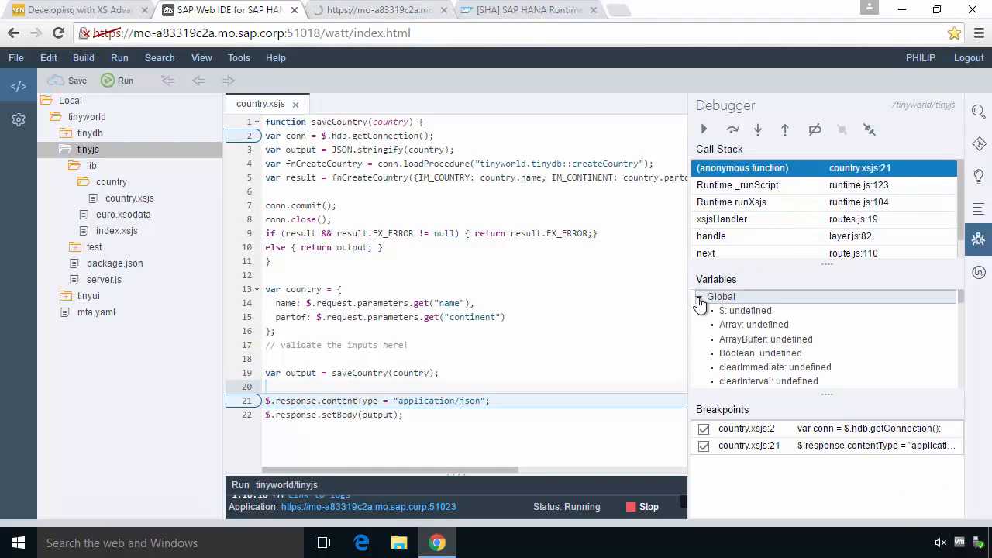
pyautogui.scroll(-3)
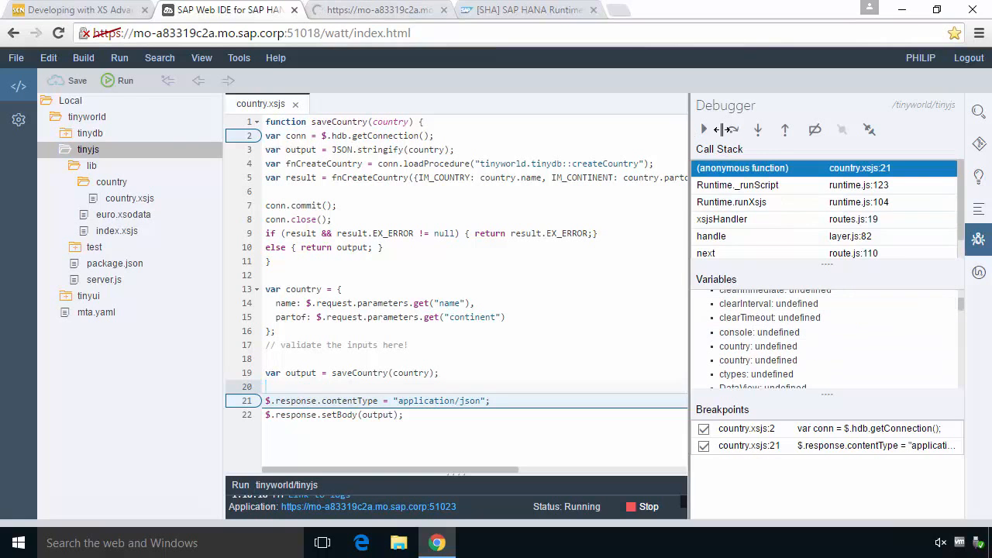
pyautogui.moveTo(758, 130)
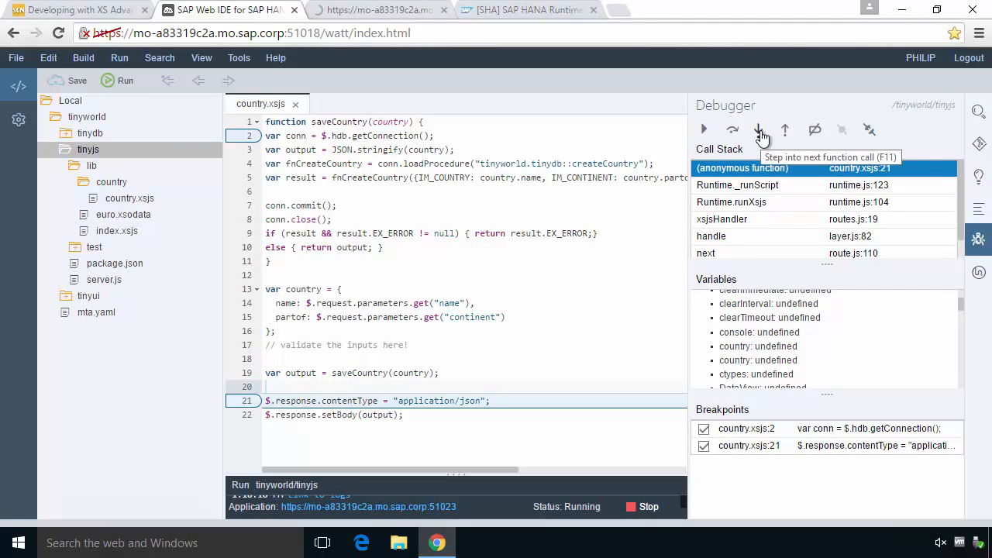
# Step into assert.js, step over once, resume execution, and switch to the service tab
pyautogui.click(762, 129)
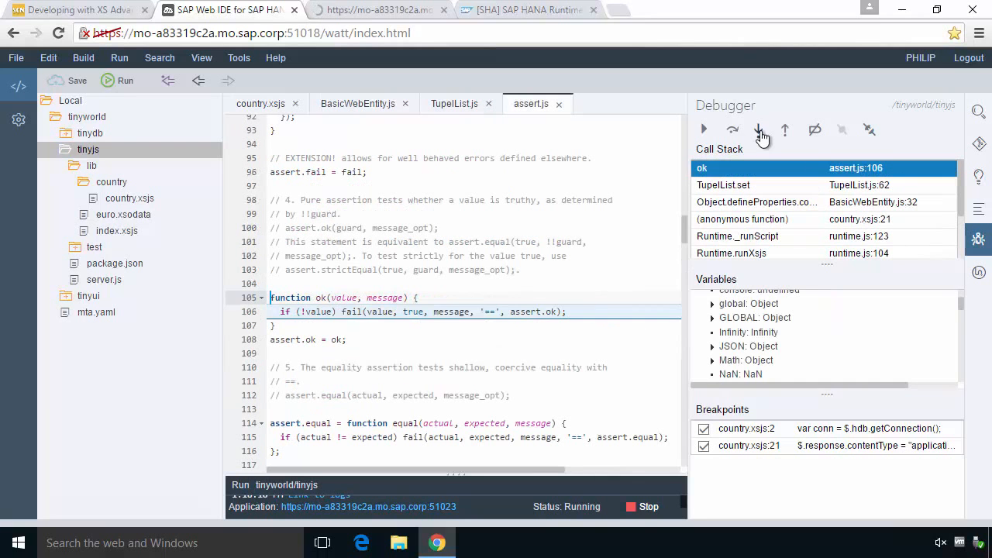
pyautogui.click(761, 130)
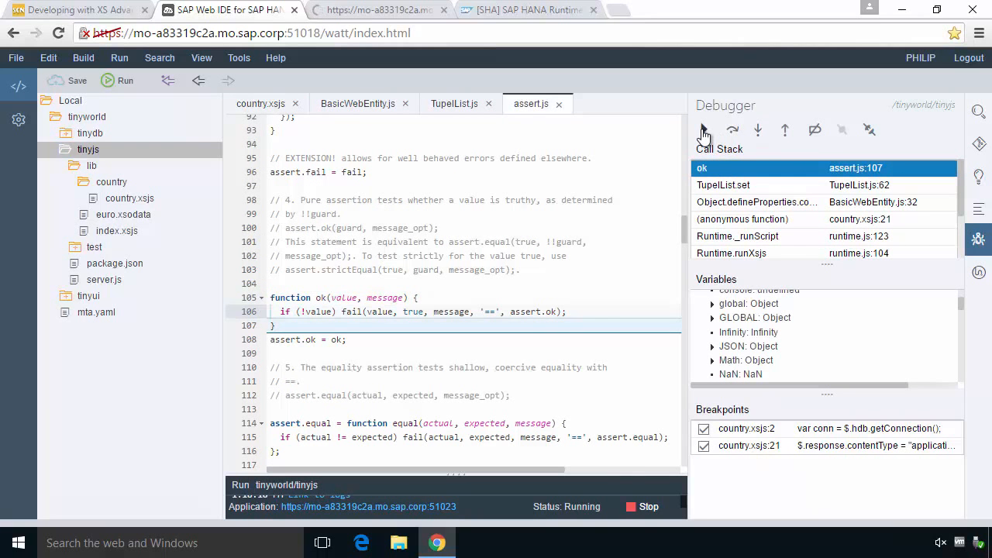
pyautogui.click(704, 130)
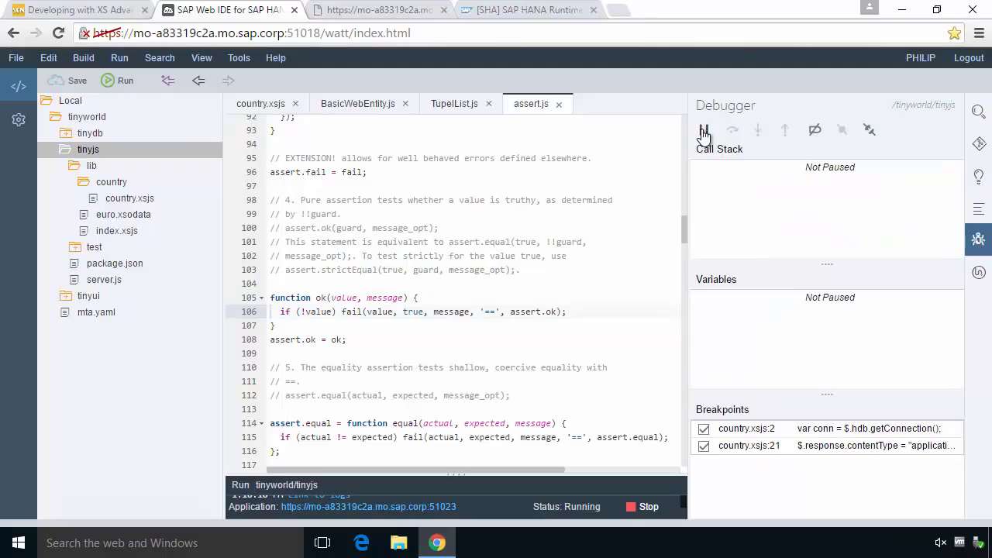
pyautogui.click(377, 10)
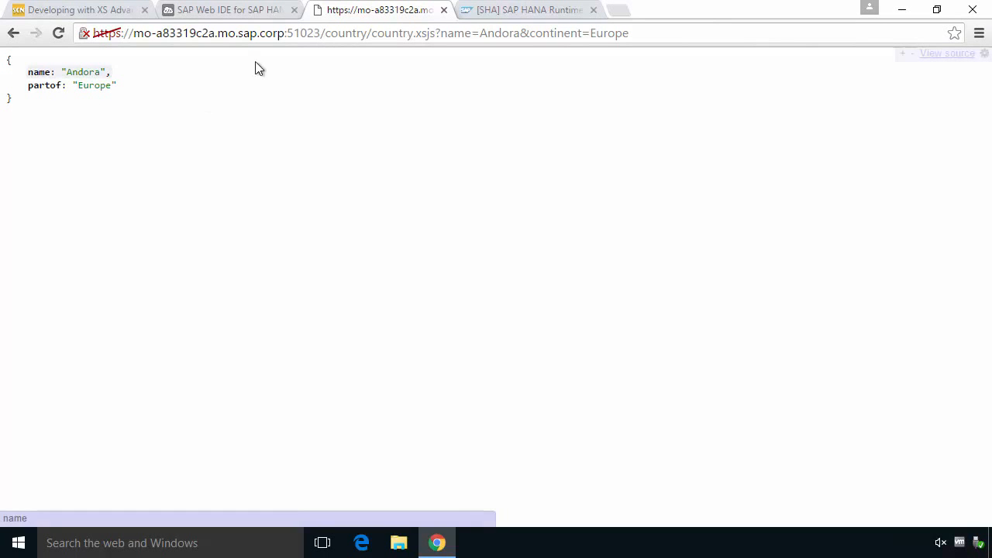
# After viewing Andora's JSON reply, go back to SAP Web IDE for SAP HANA
pyautogui.click(228, 11)
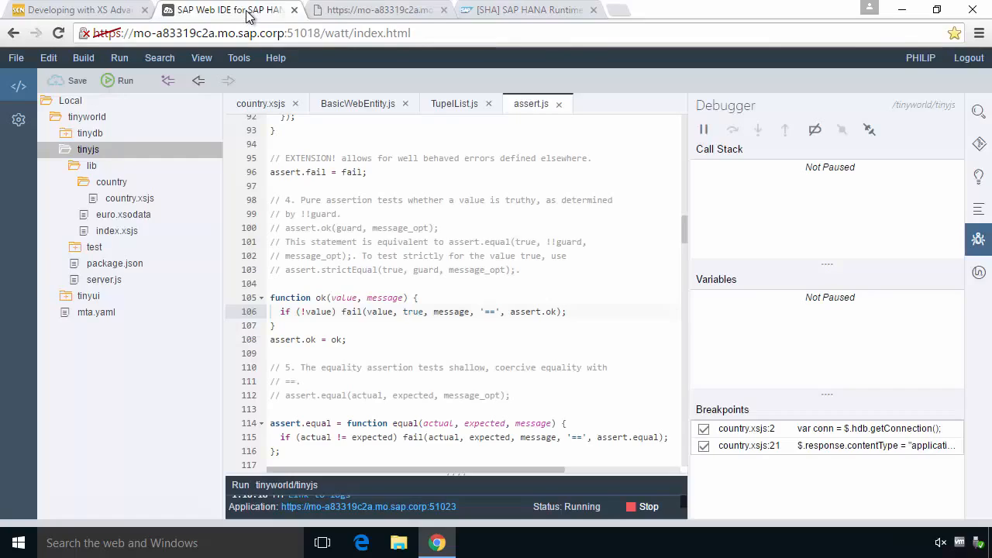